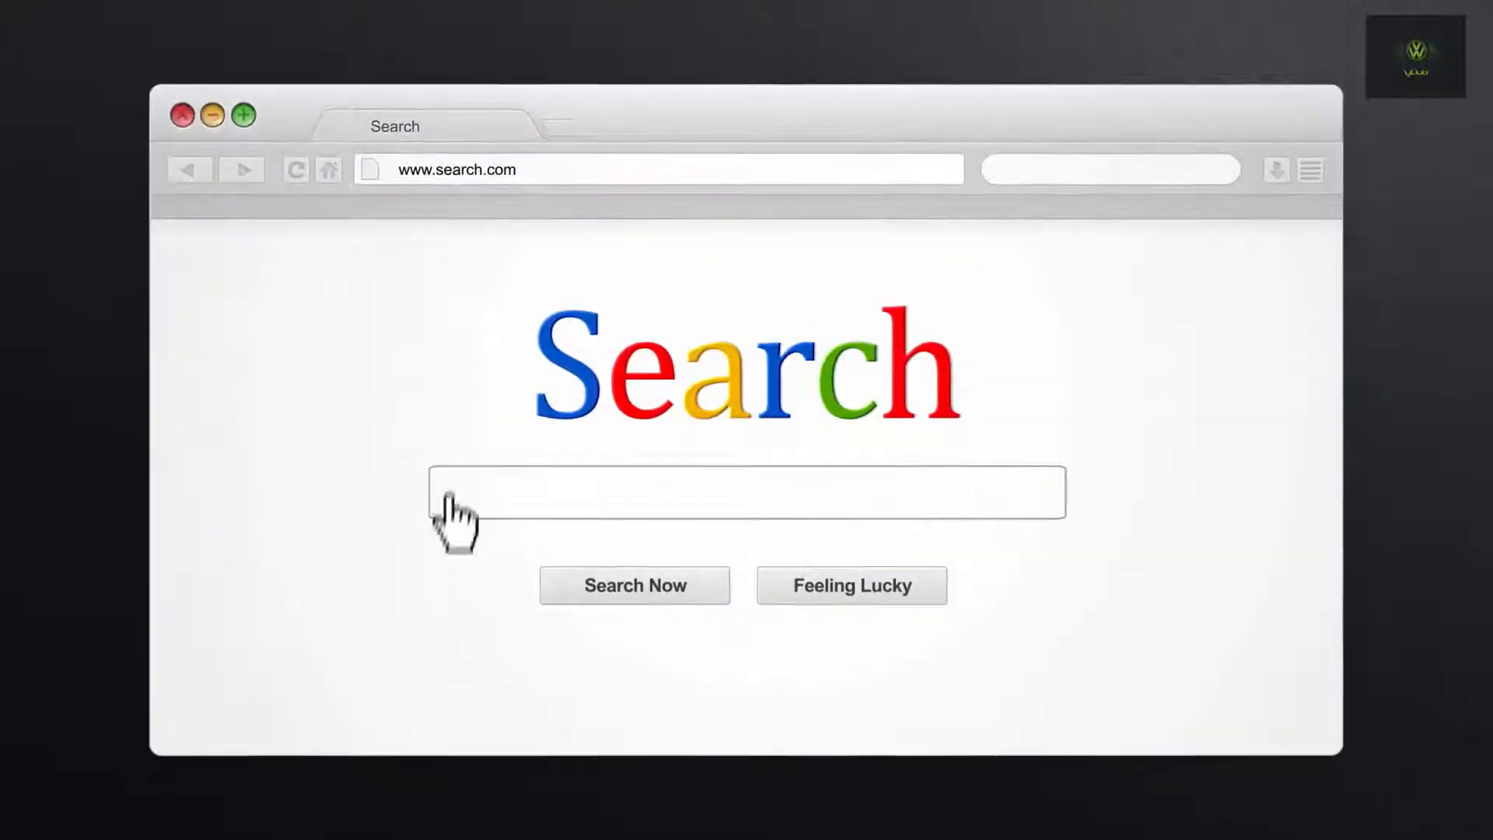
From the home screen, open File manager and choose Add source
type("Vdubt25 youtube tuto")
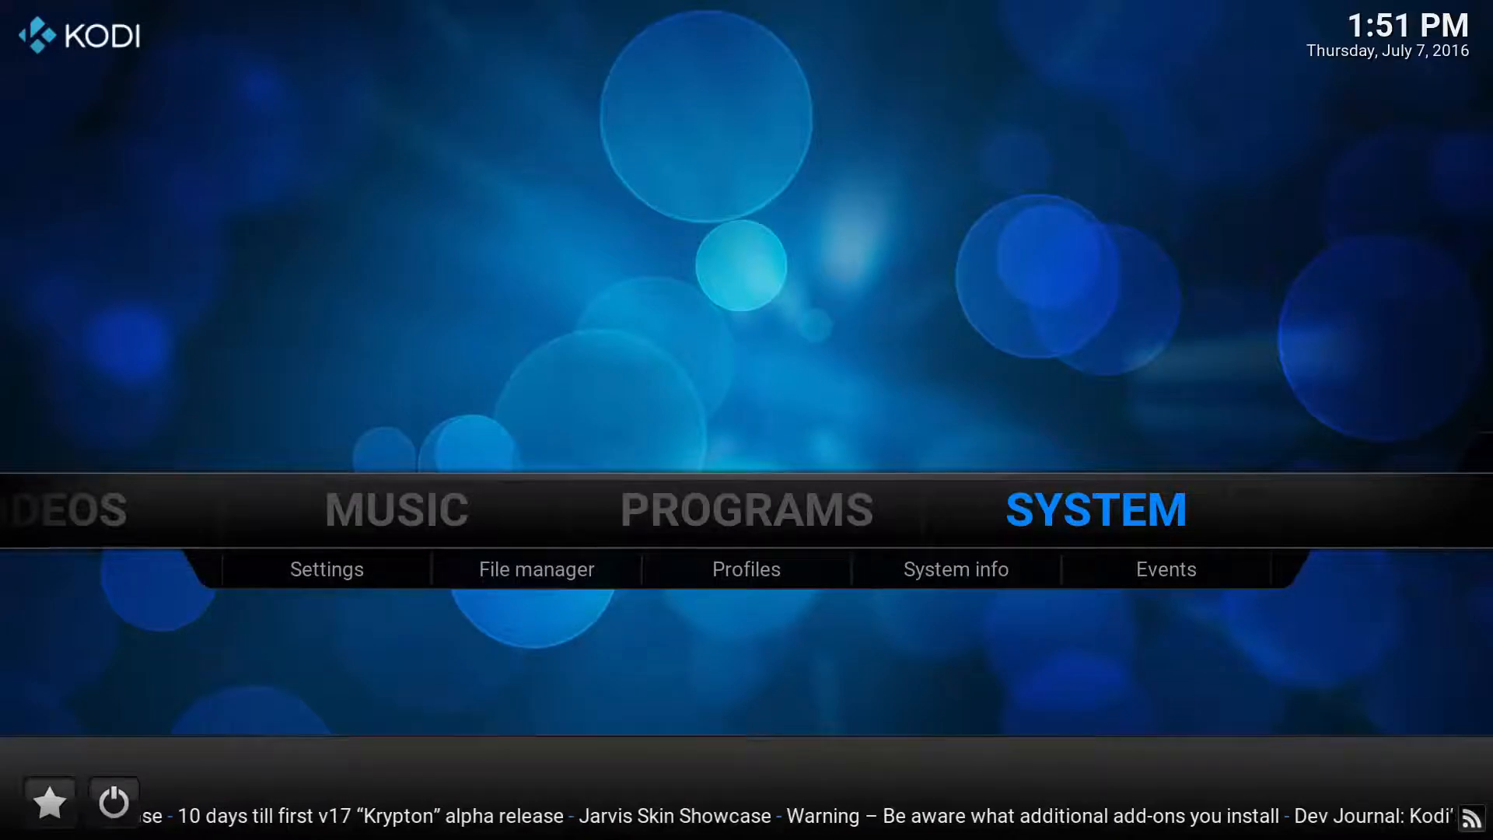
left_click(535, 568)
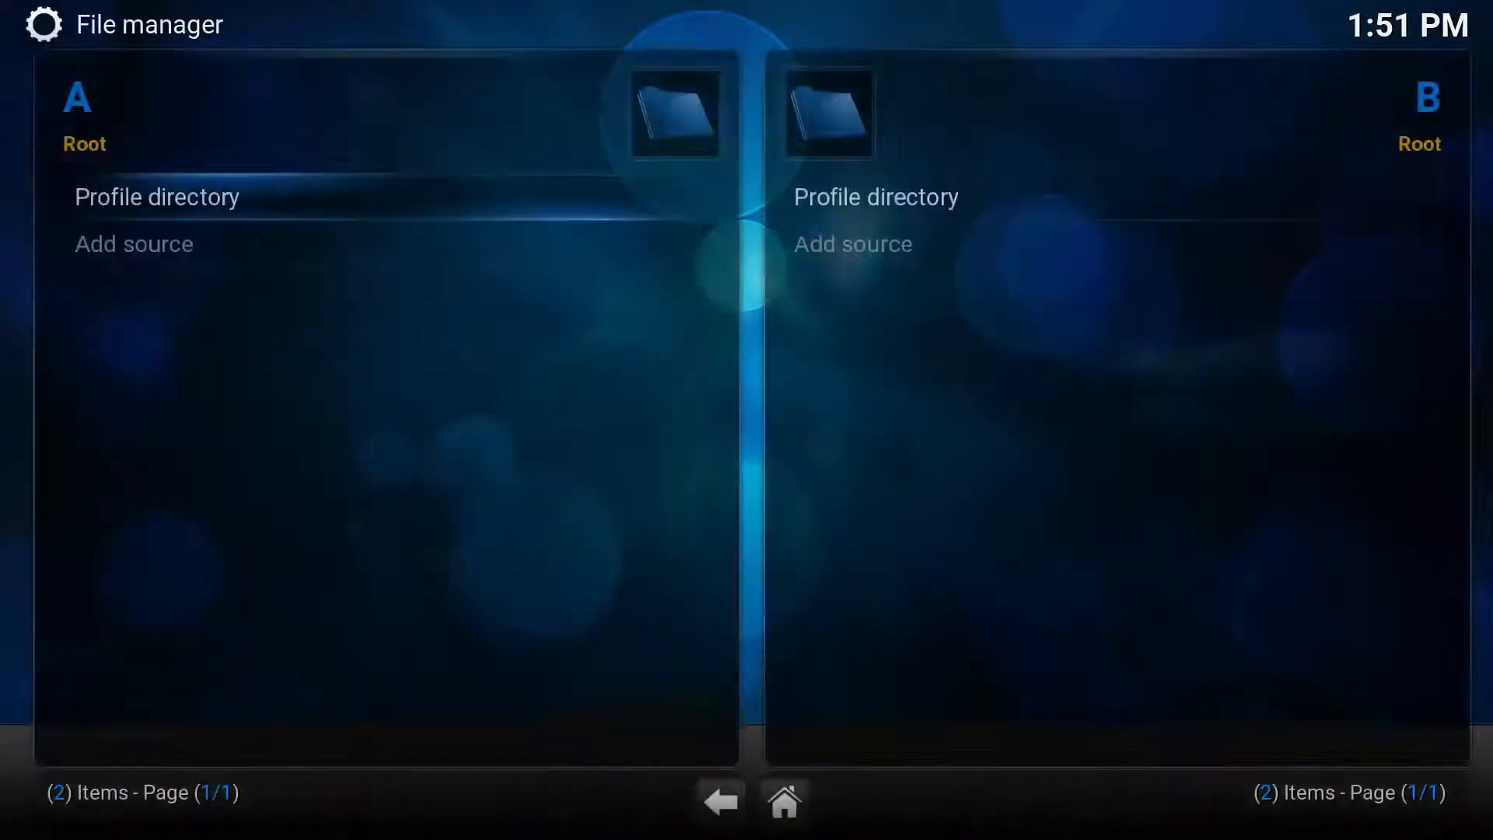
left_click(133, 243)
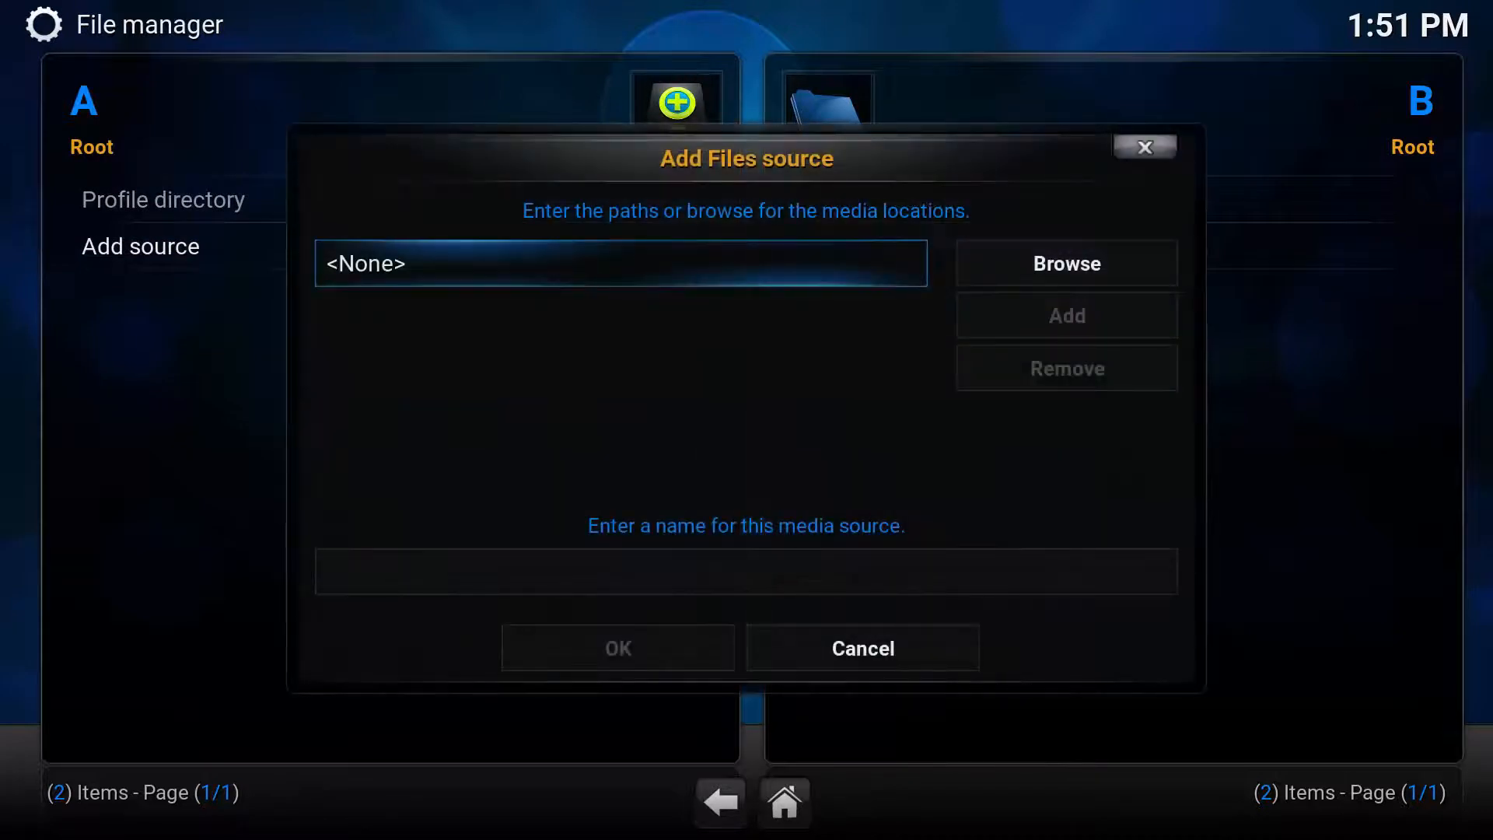
left_click(619, 264)
type("h")
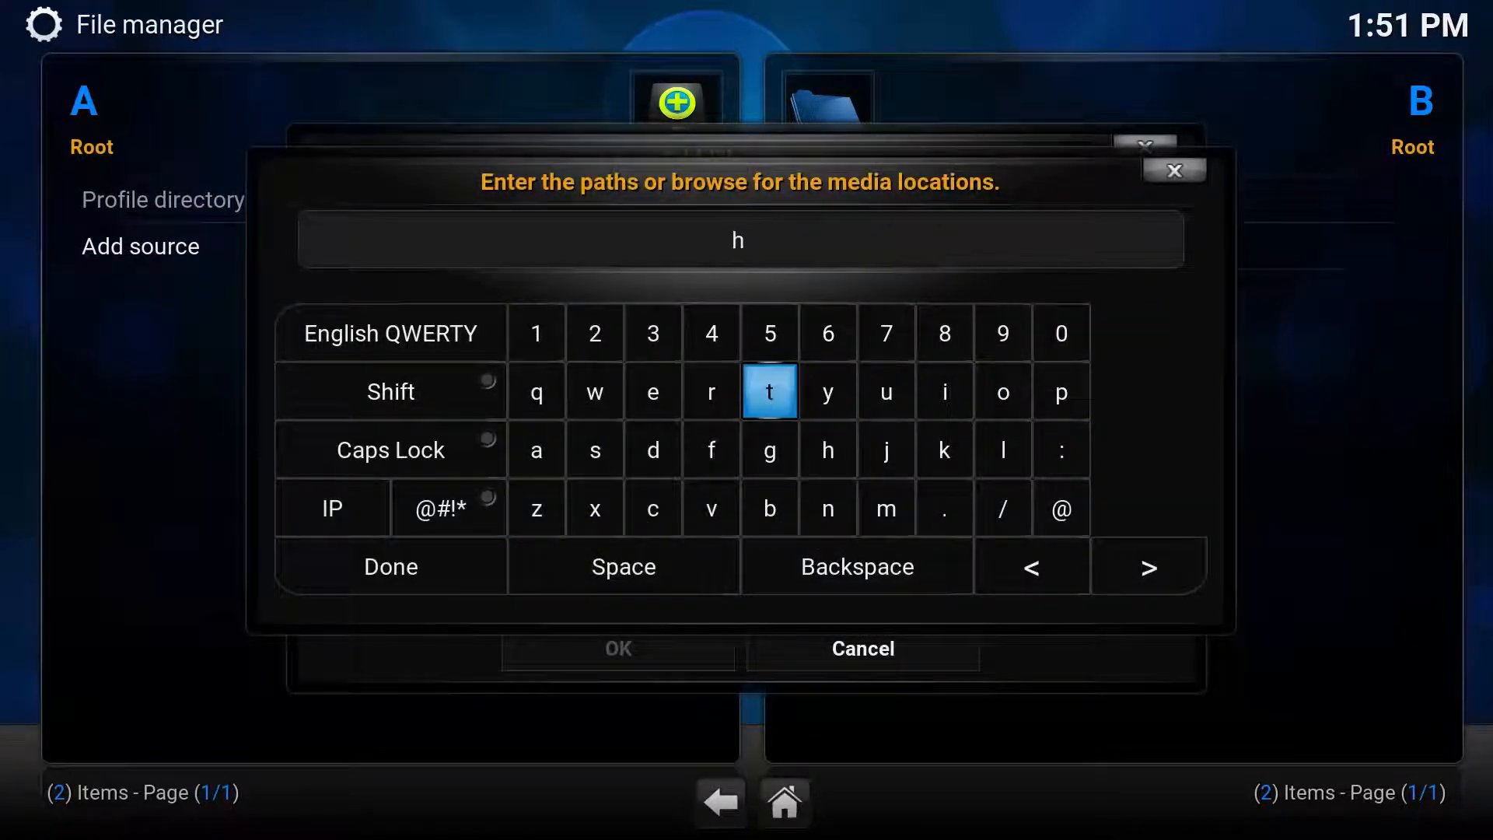
left_click(1060, 450)
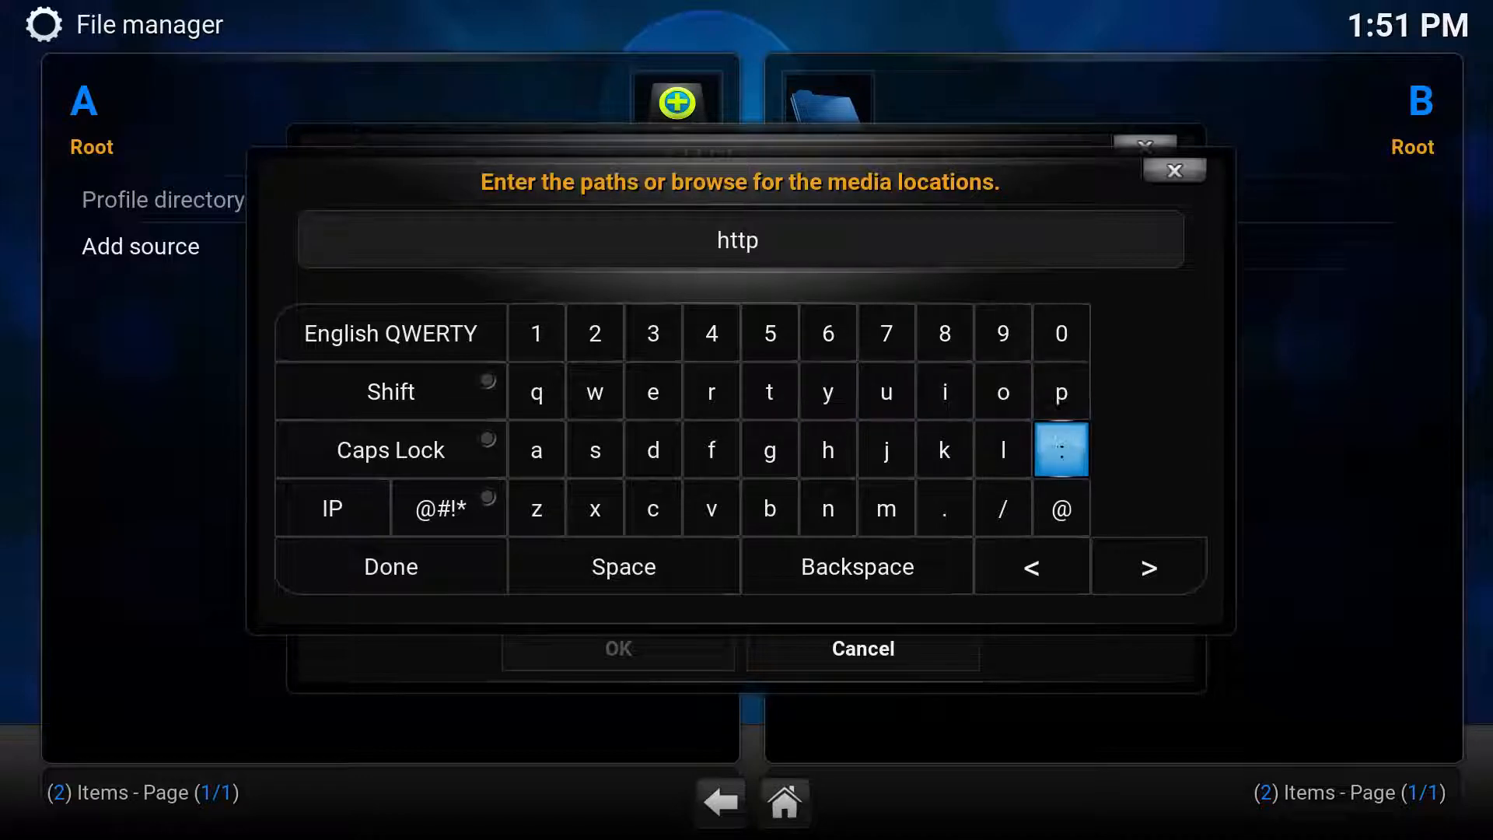
left_click(1001, 507)
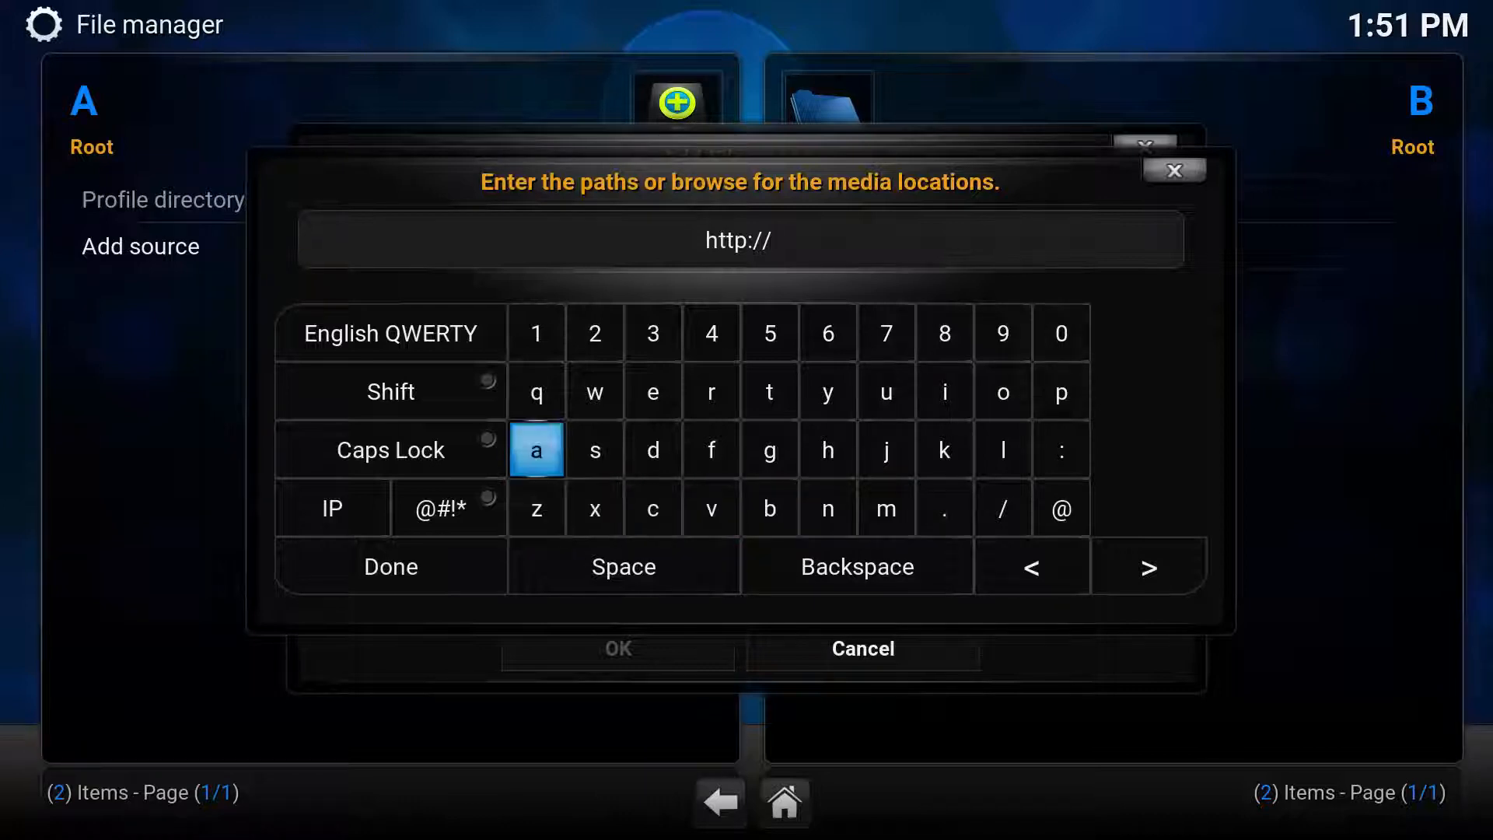
left_click(710, 391)
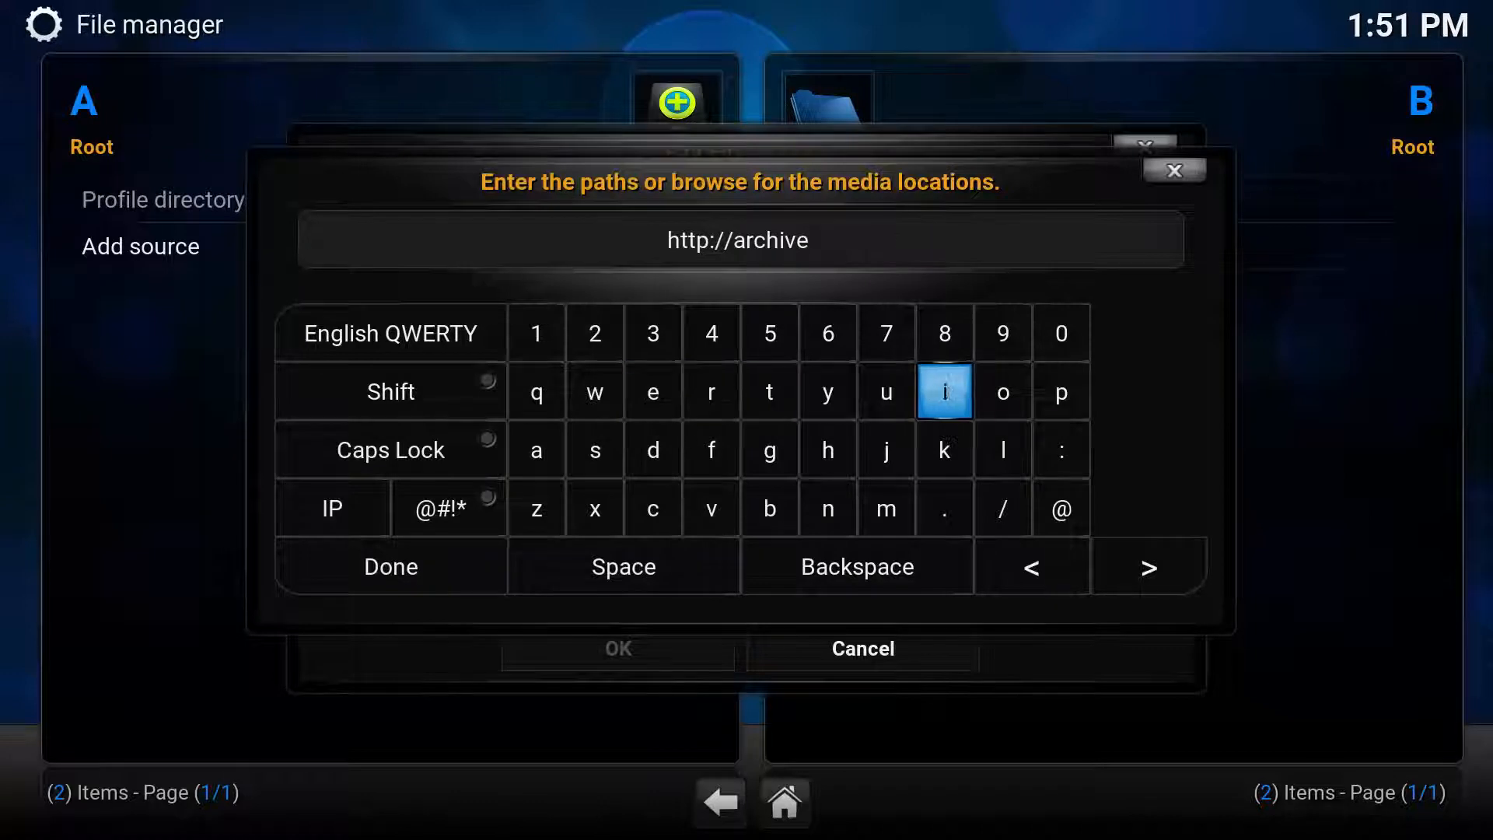
left_click(943, 507)
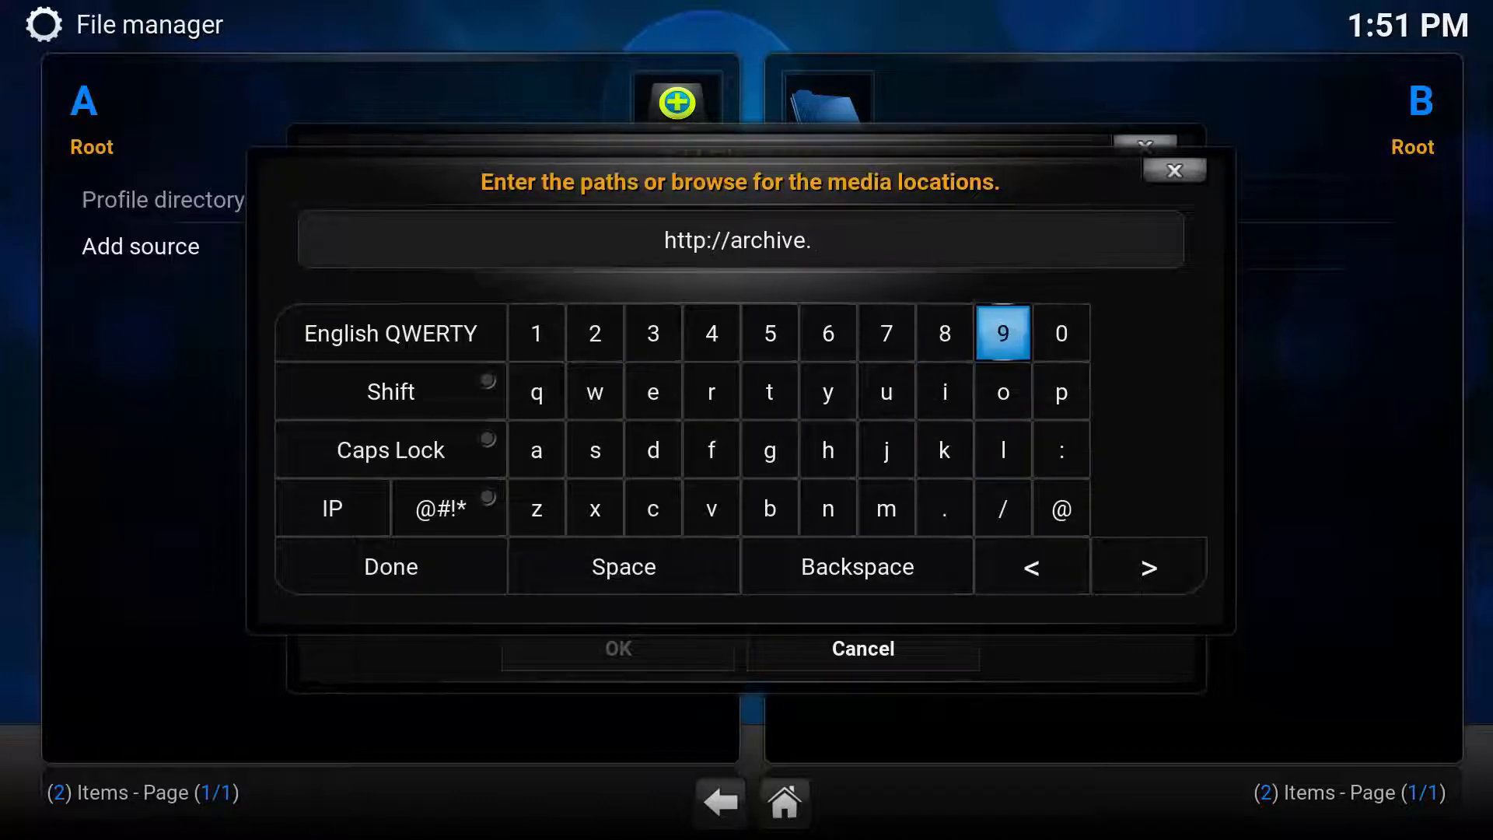
left_click(1002, 390)
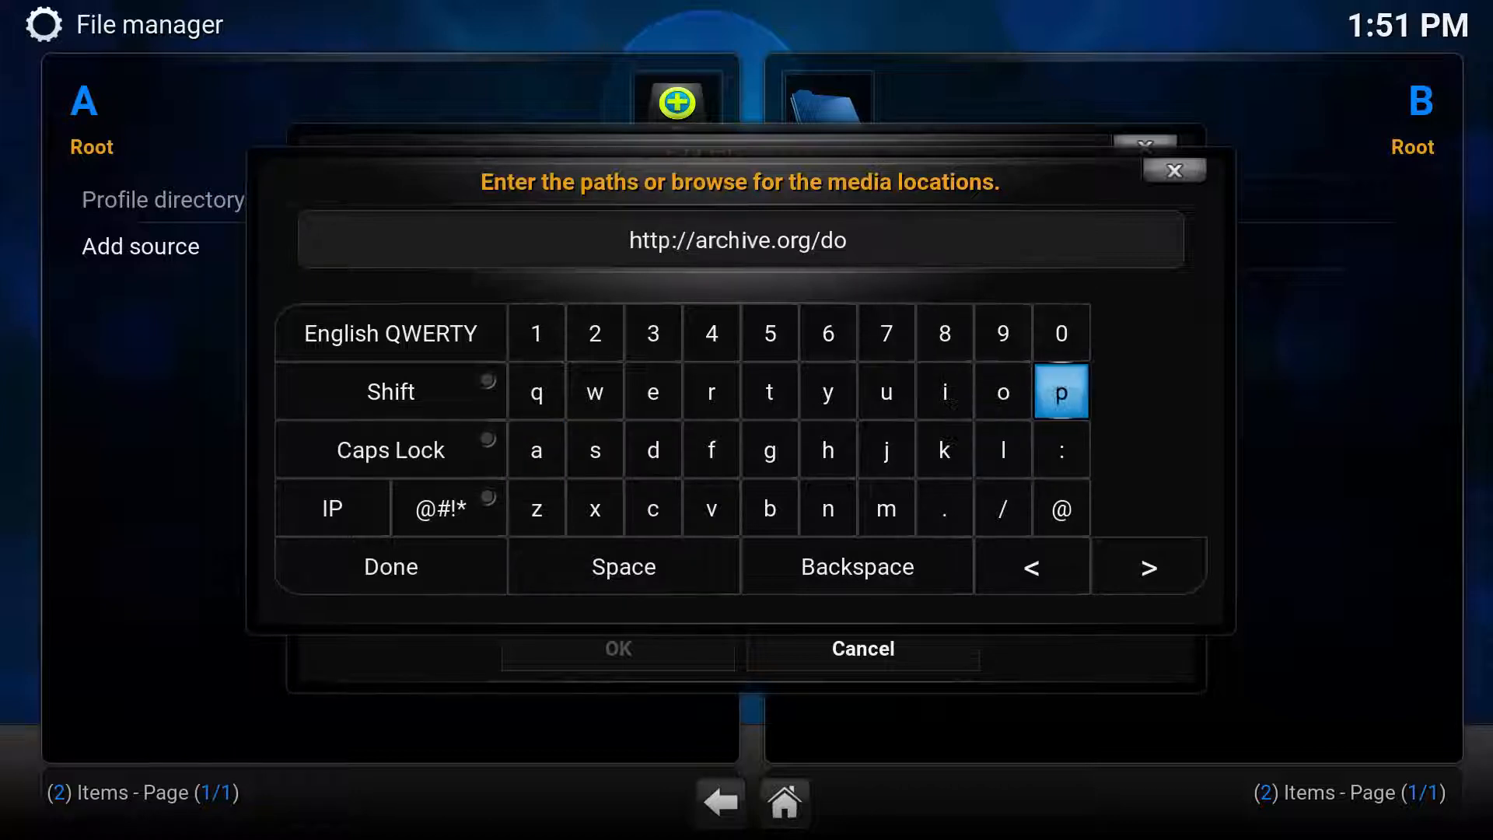
left_click(594, 506)
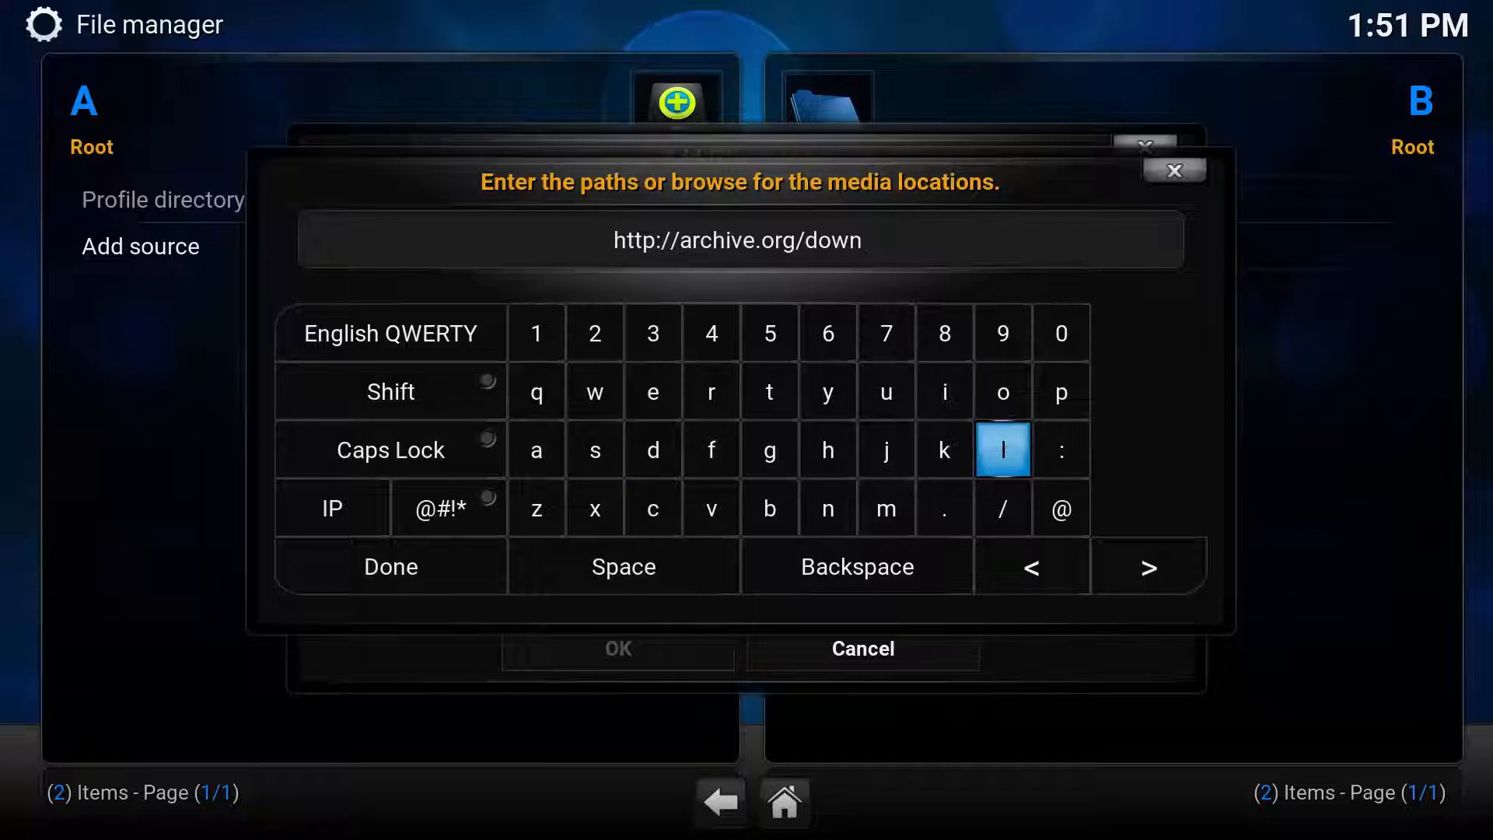
left_click(827, 449)
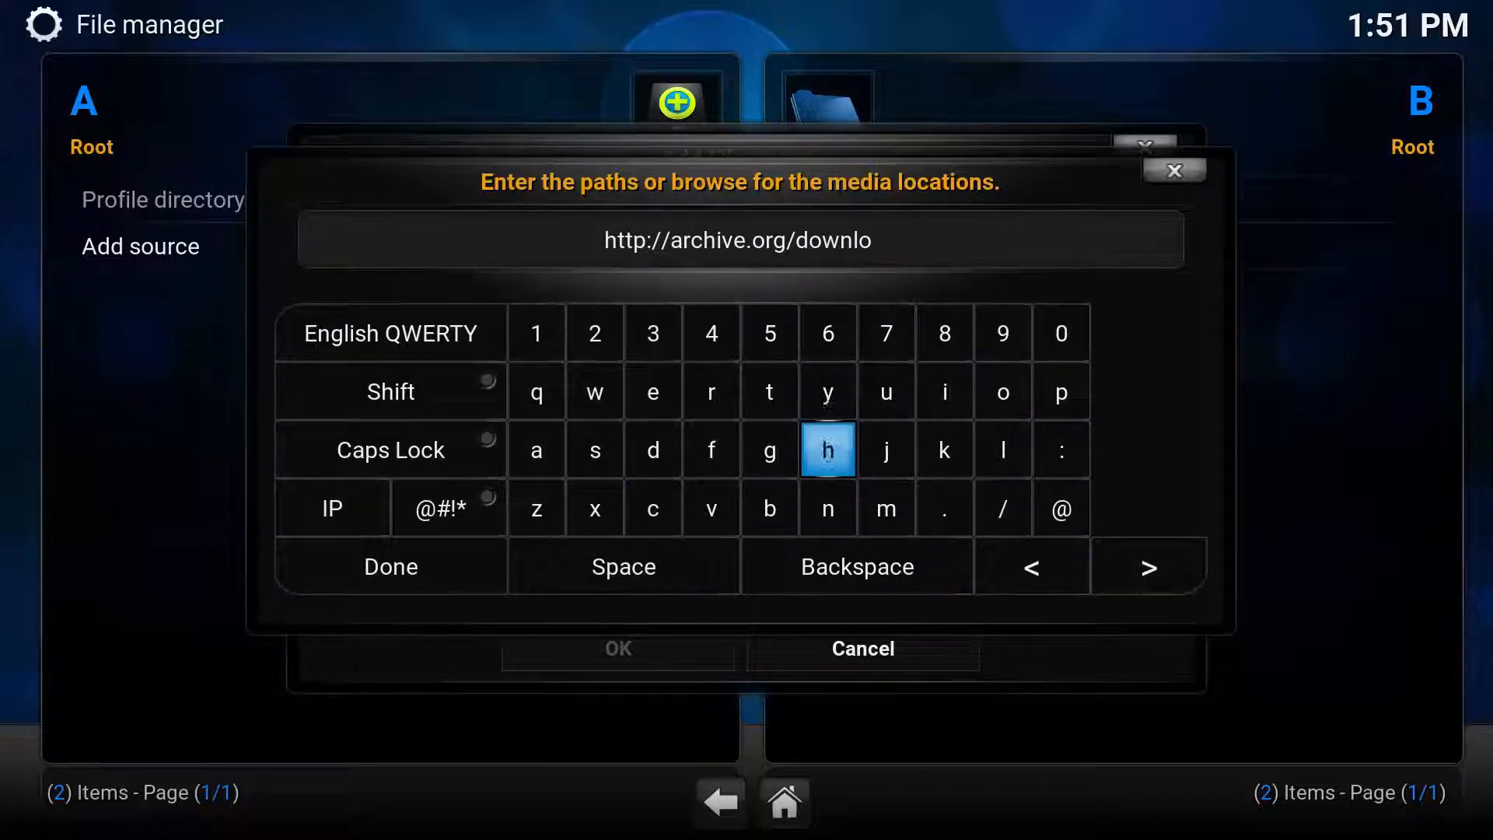
left_click(653, 450)
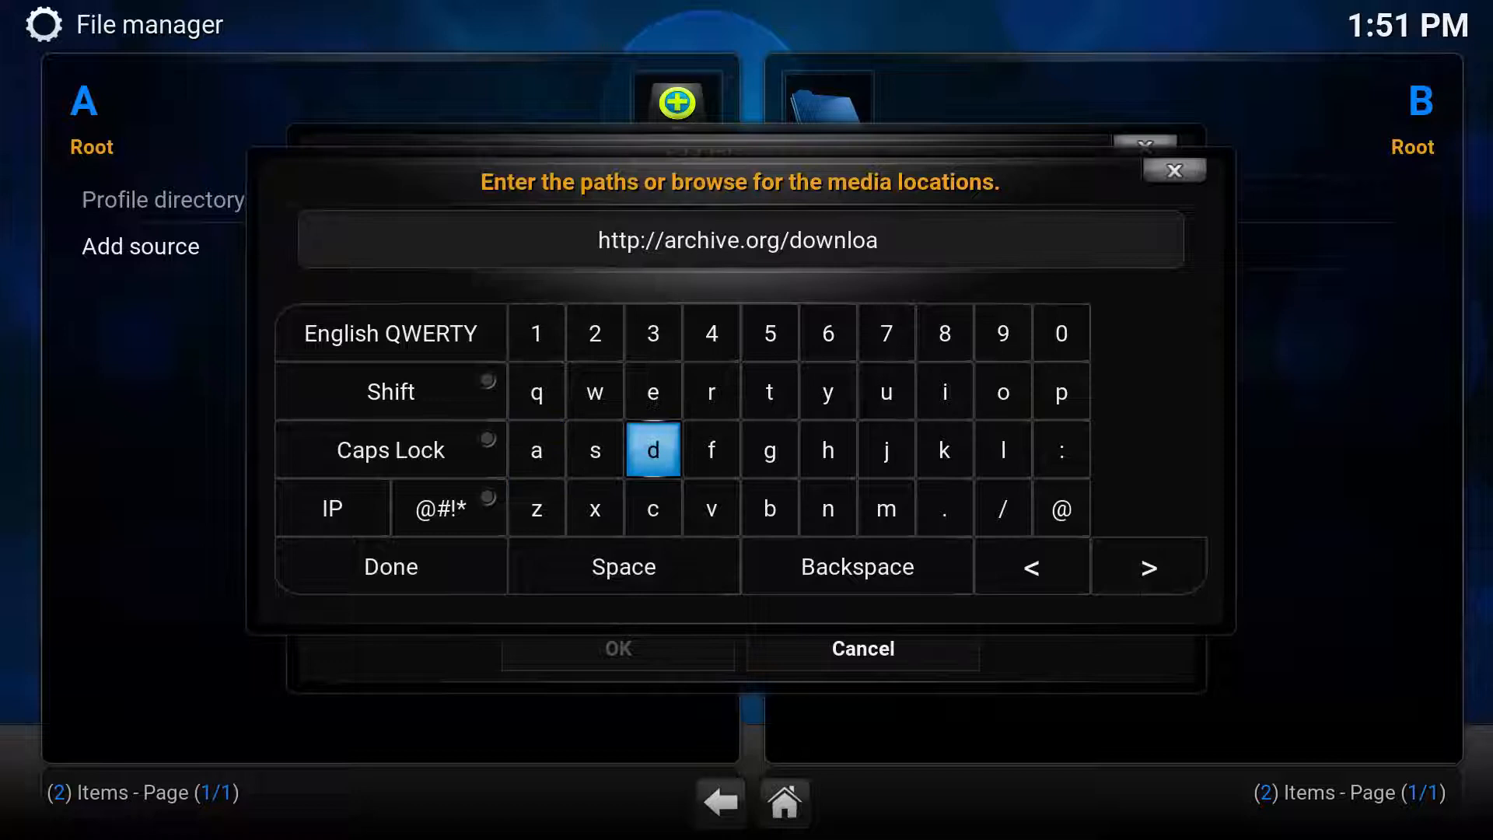
left_click(885, 508)
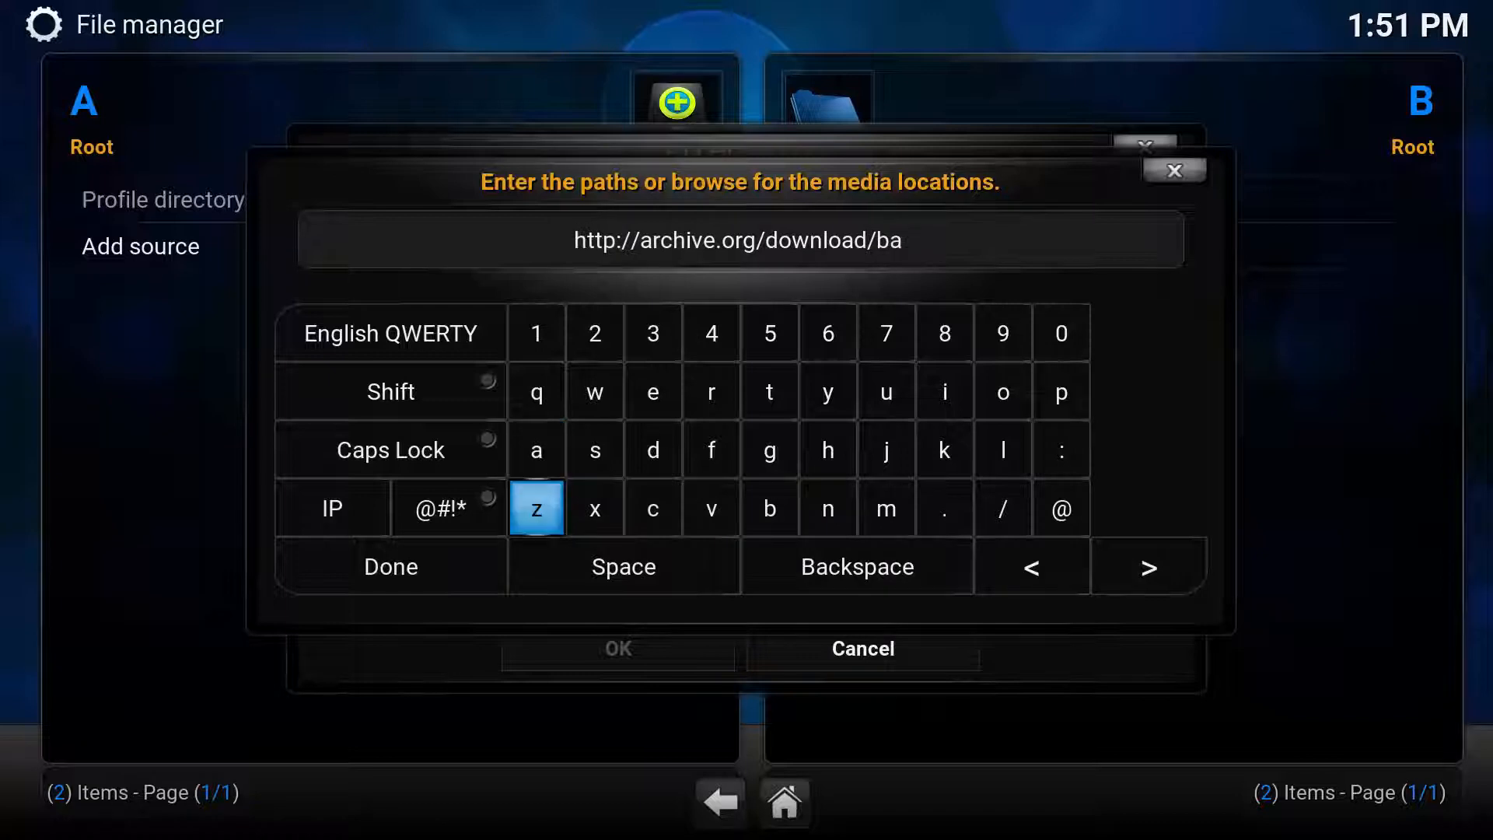
Finish the path with back2basicsrepo, save the source as back2basicsrepo, and return home
left_click(653, 508)
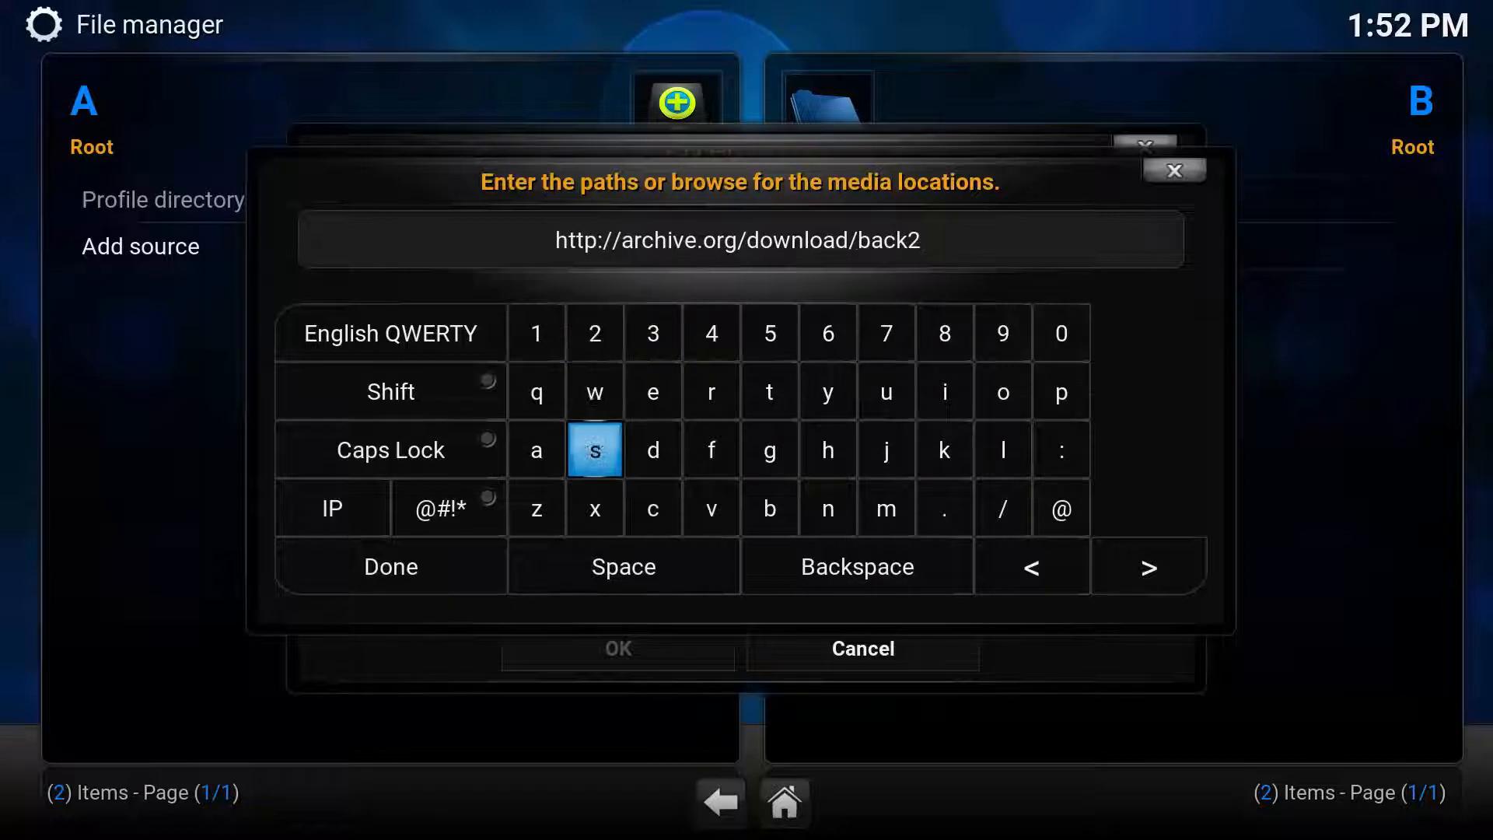
left_click(652, 449)
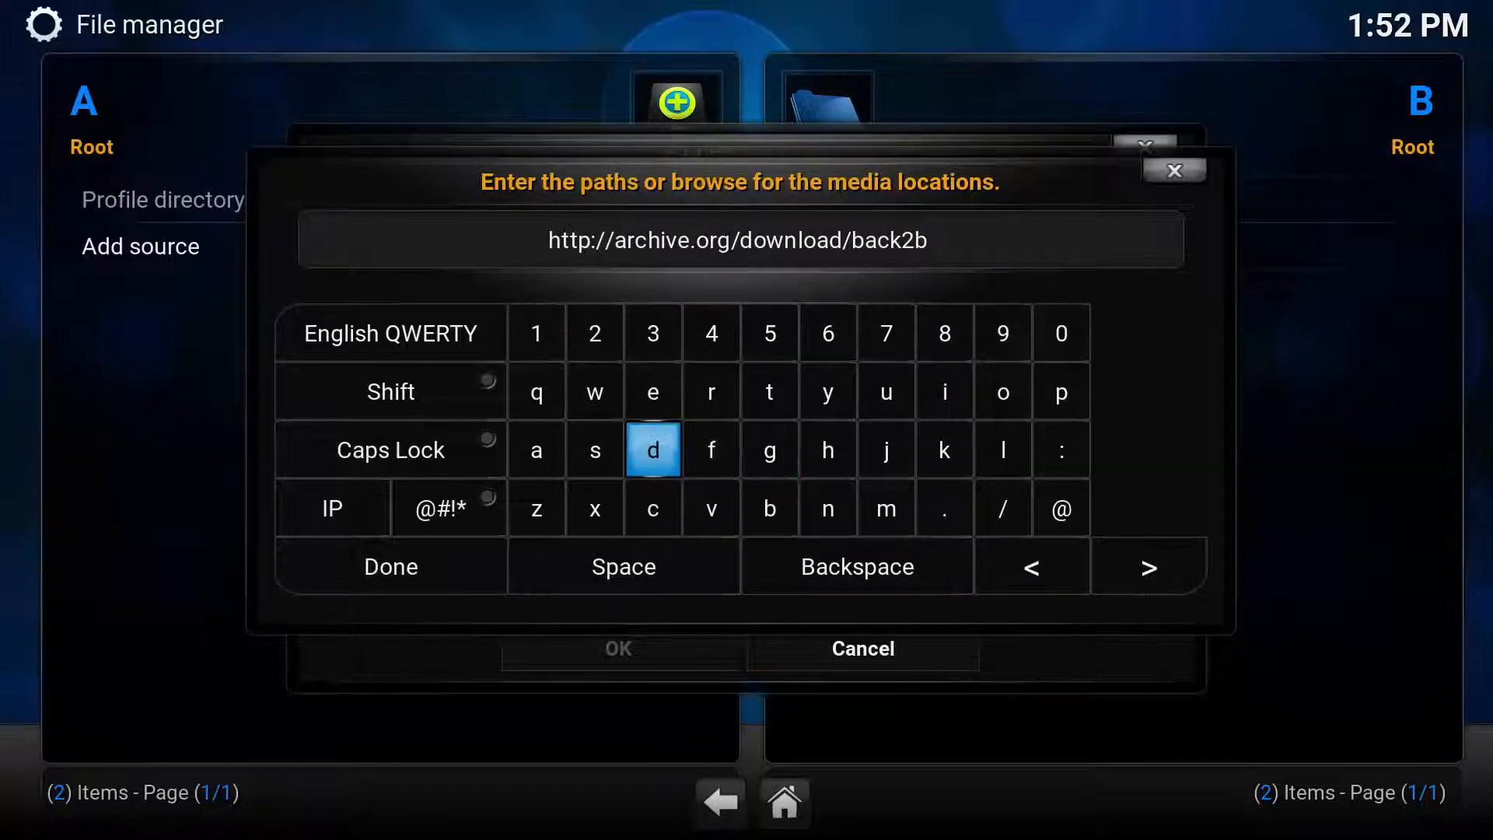
left_click(709, 449)
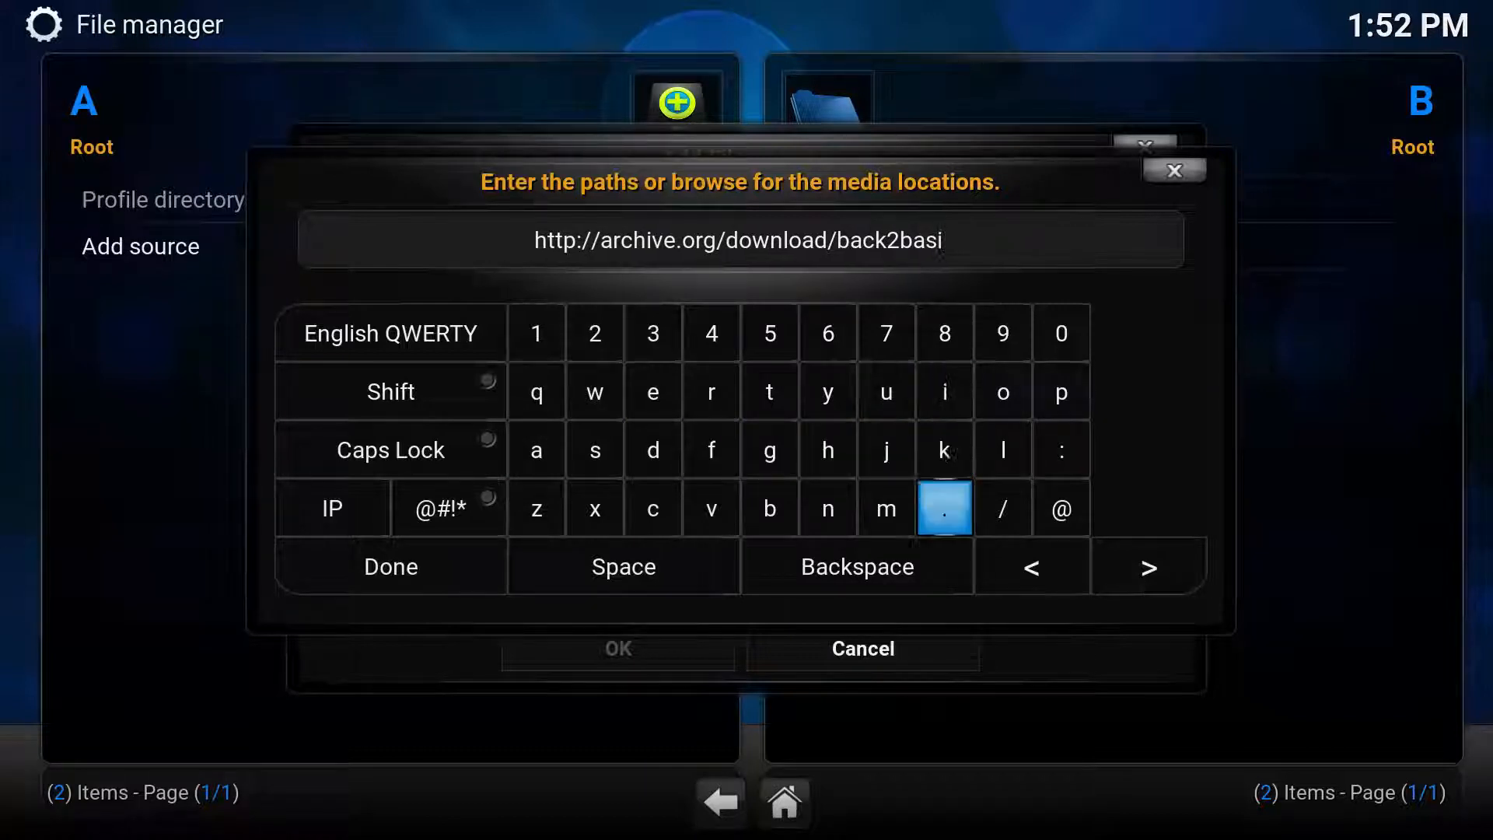
left_click(593, 449)
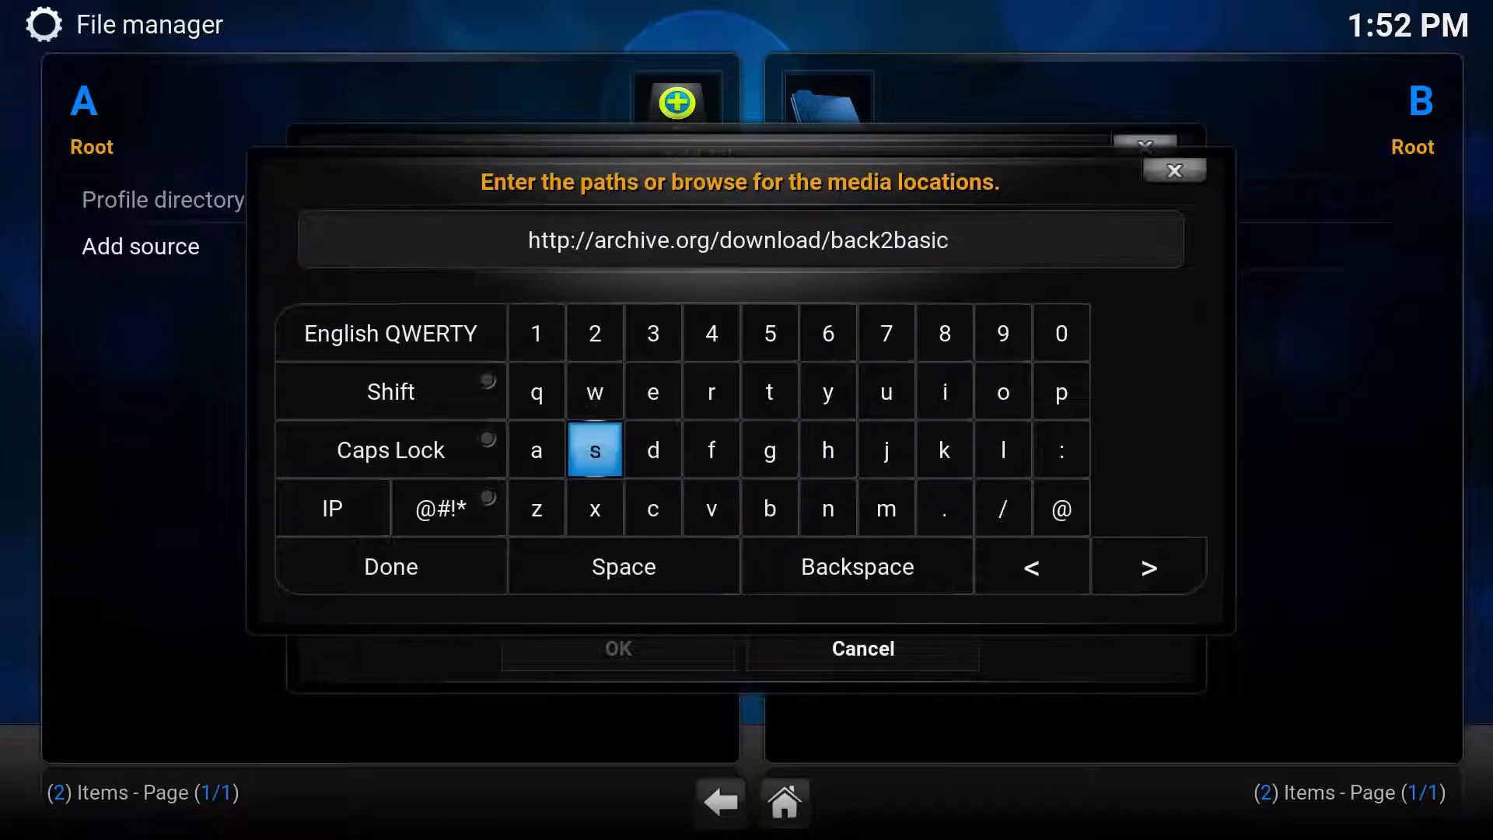
left_click(653, 391)
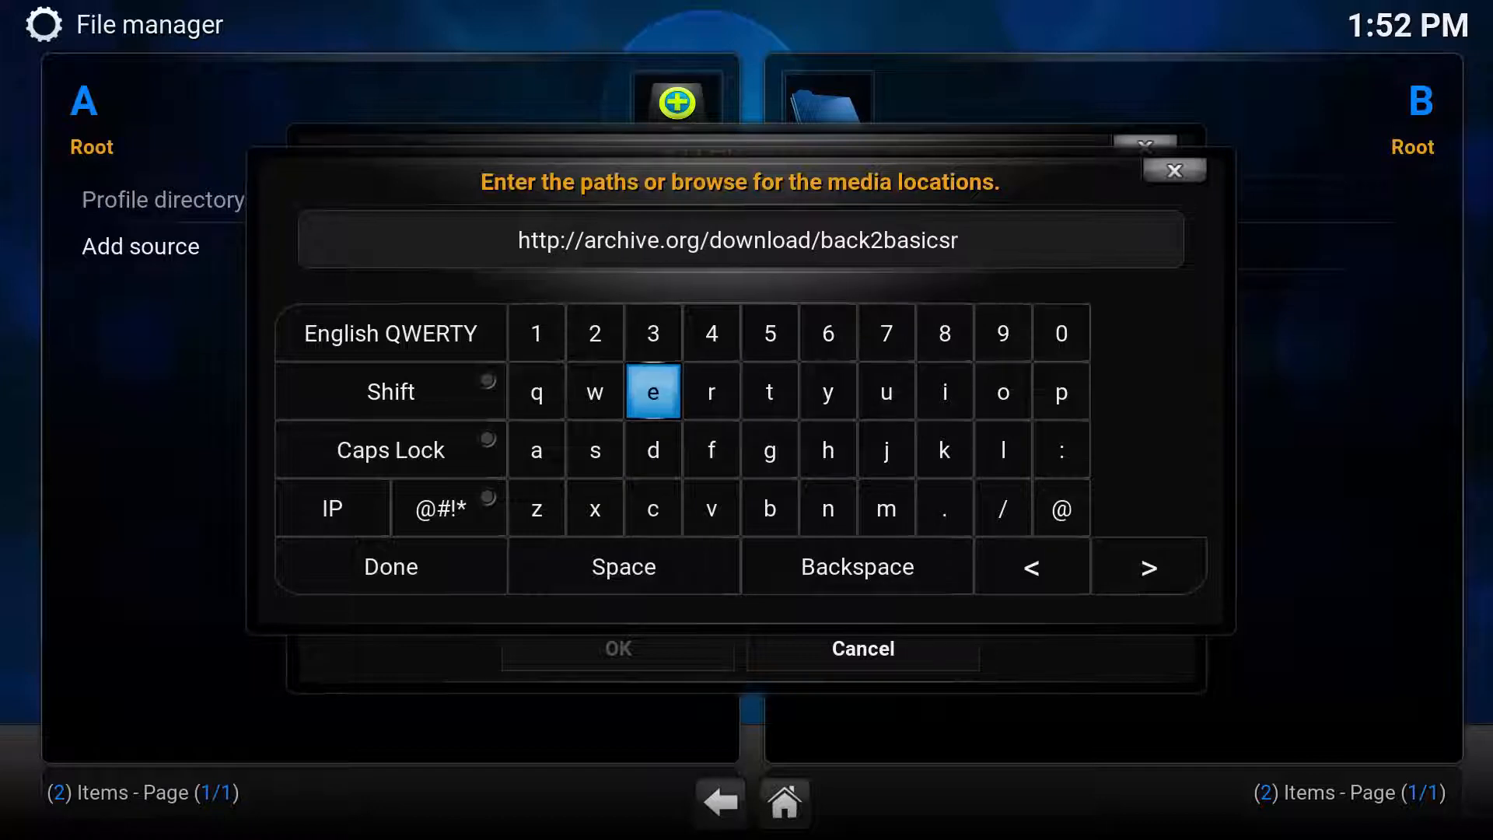
left_click(1059, 391)
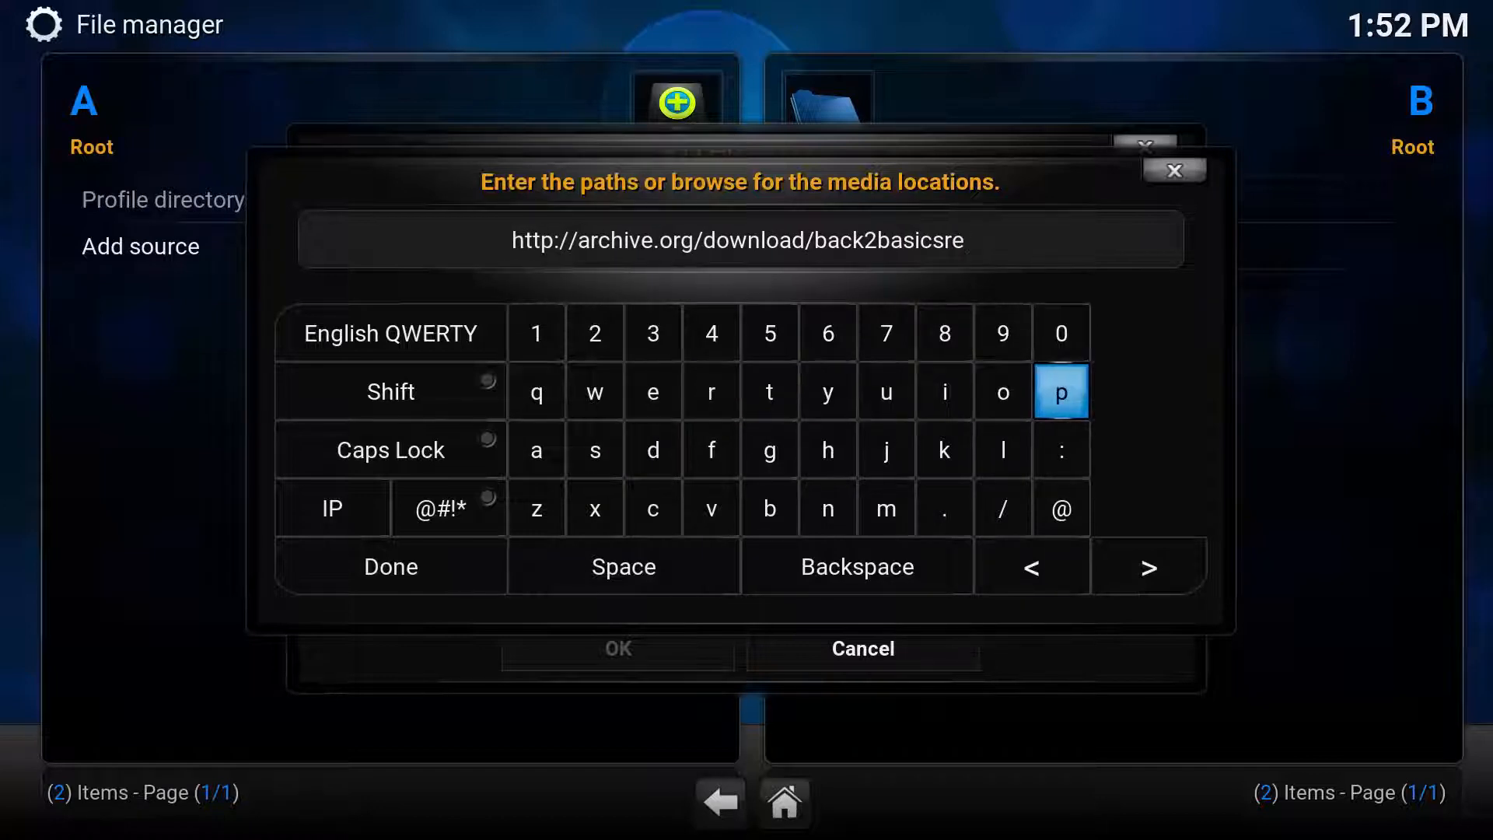
left_click(1031, 567)
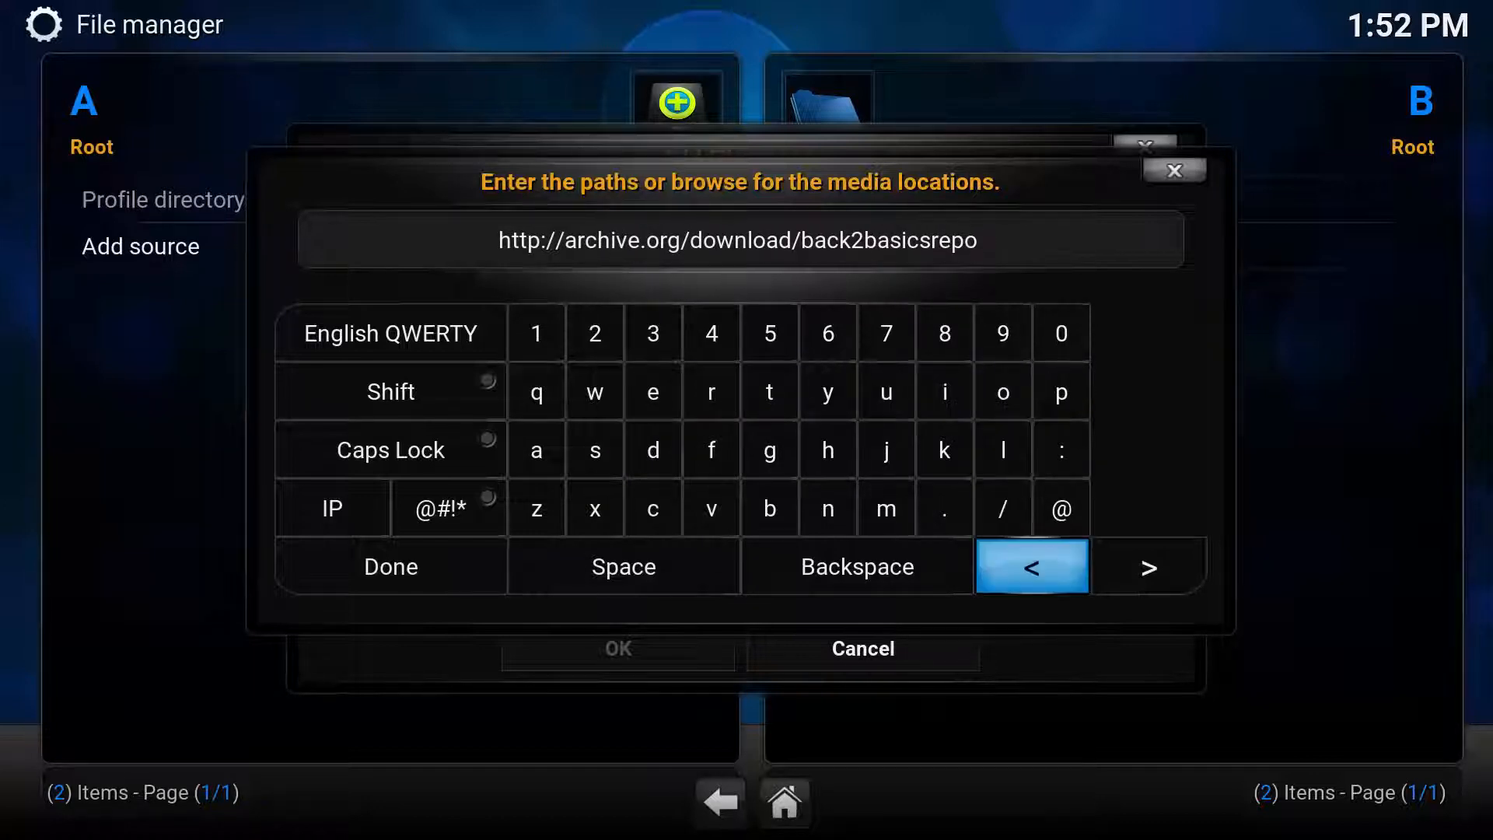
left_click(390, 565)
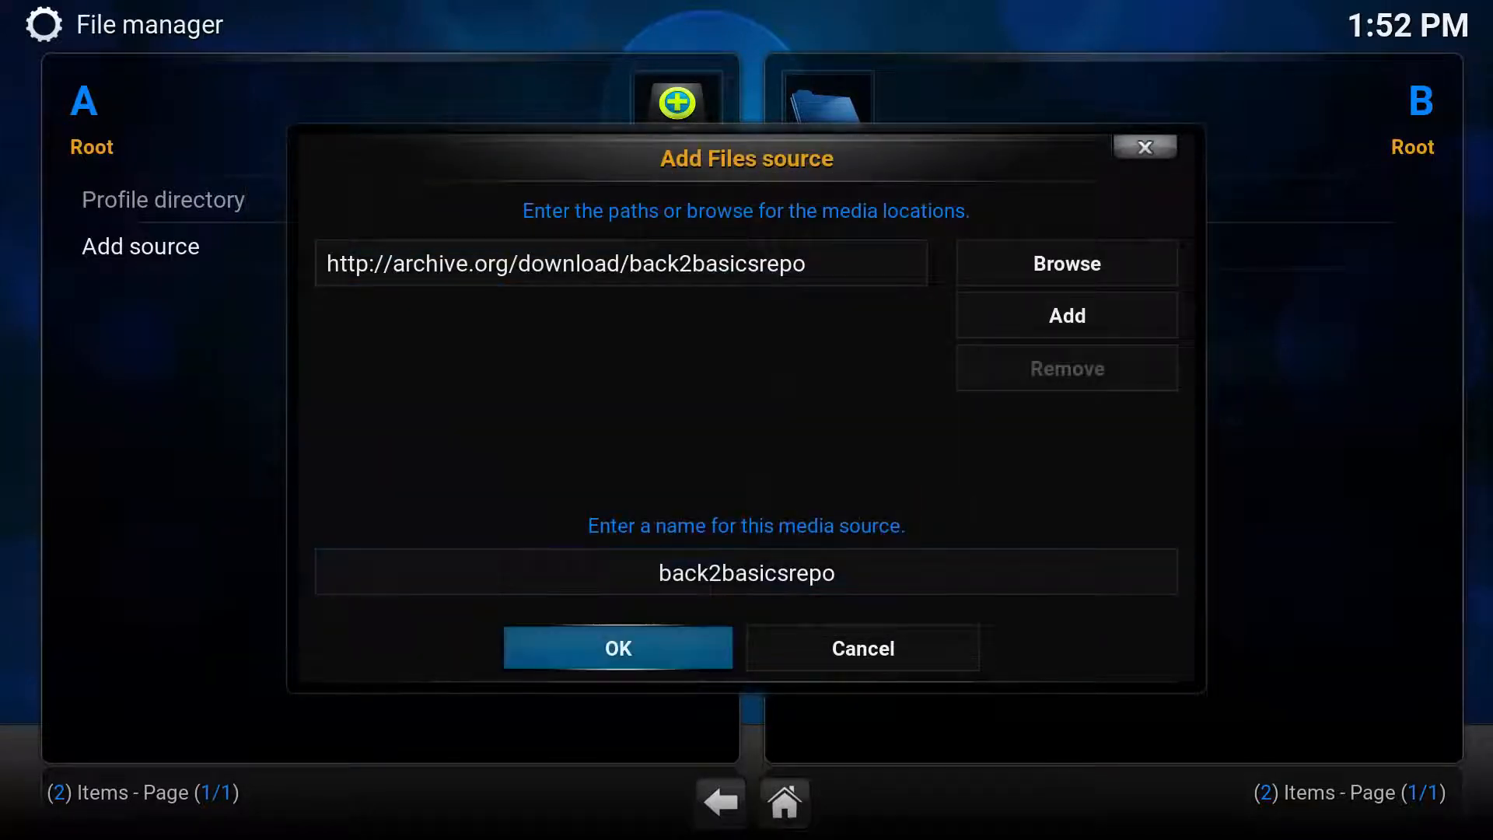
left_click(617, 647)
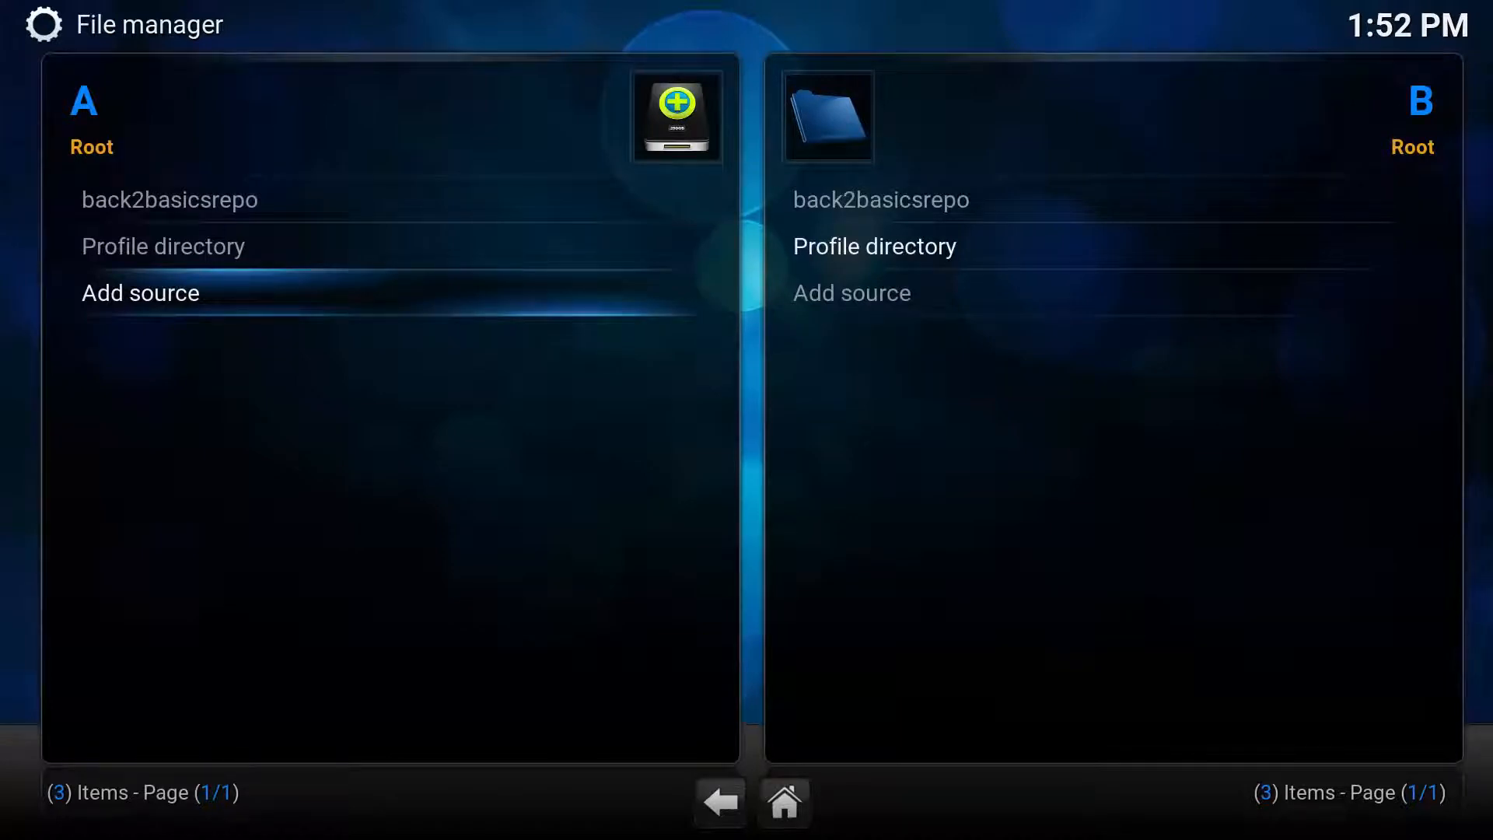
left_click(721, 800)
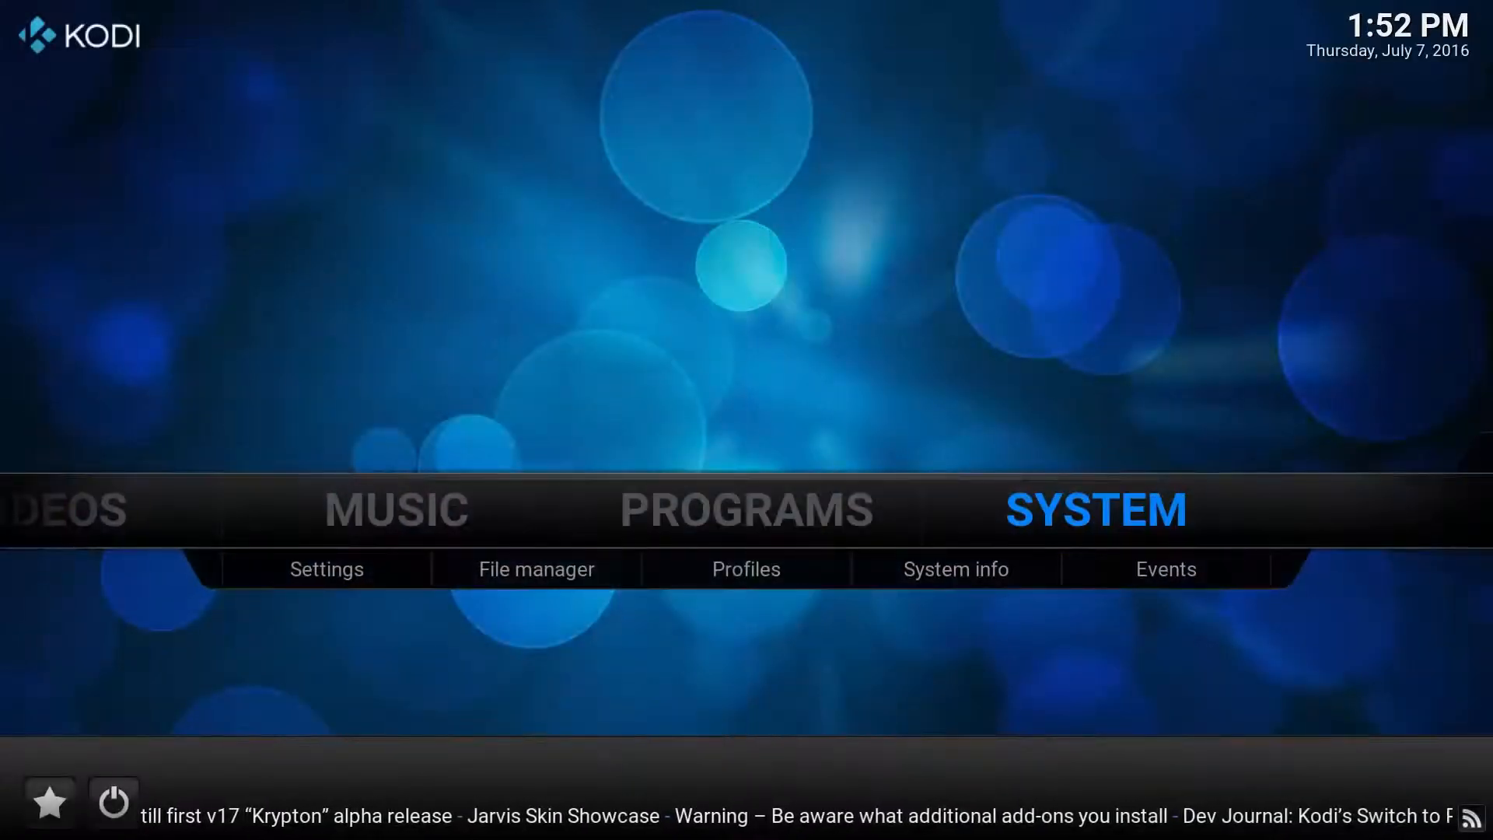
Under Settings > Add-ons, install Origin Repo from a zip and browse its video add-ons
left_click(325, 568)
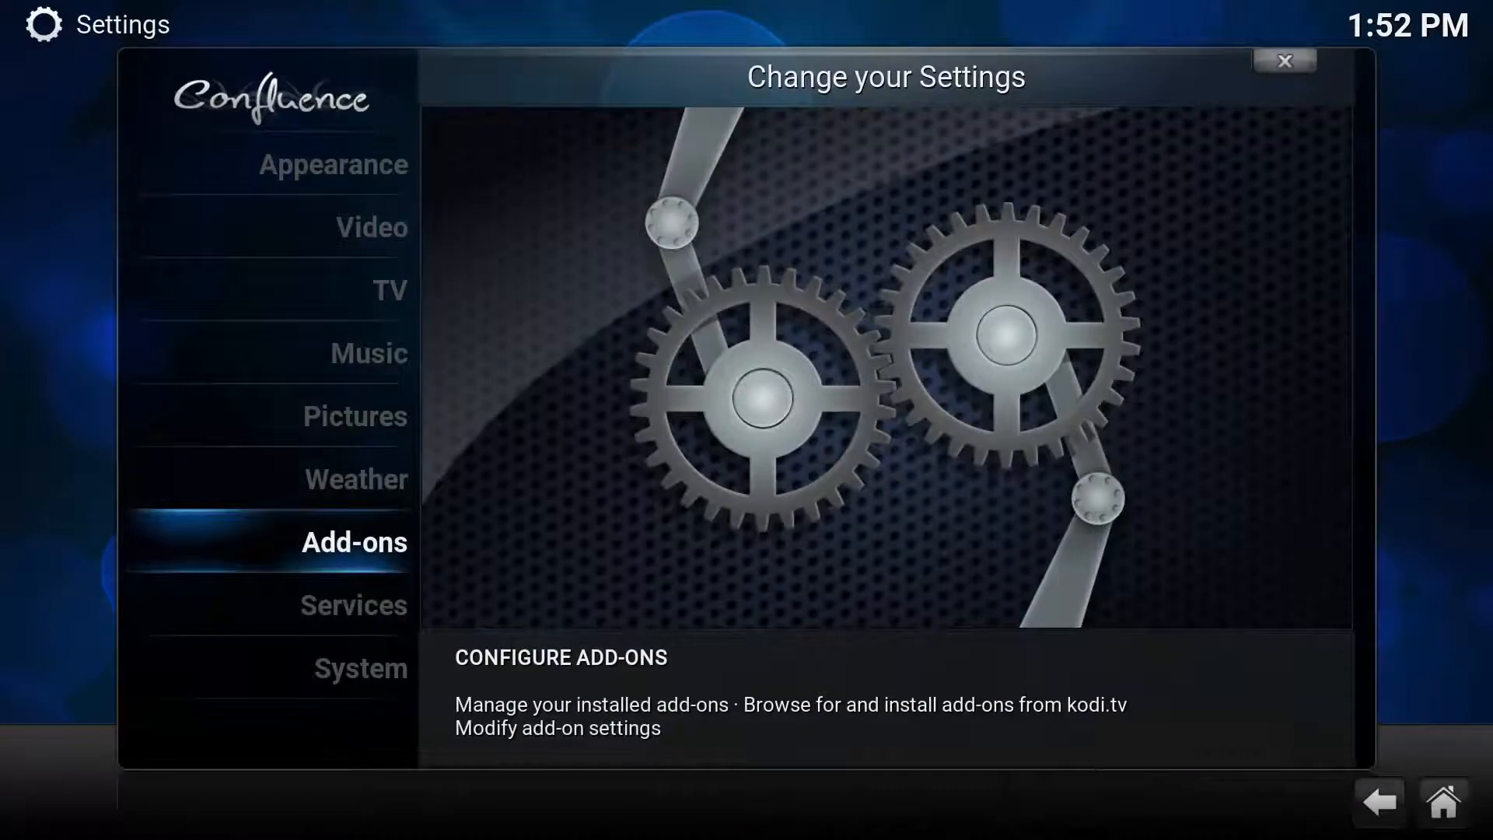
left_click(353, 542)
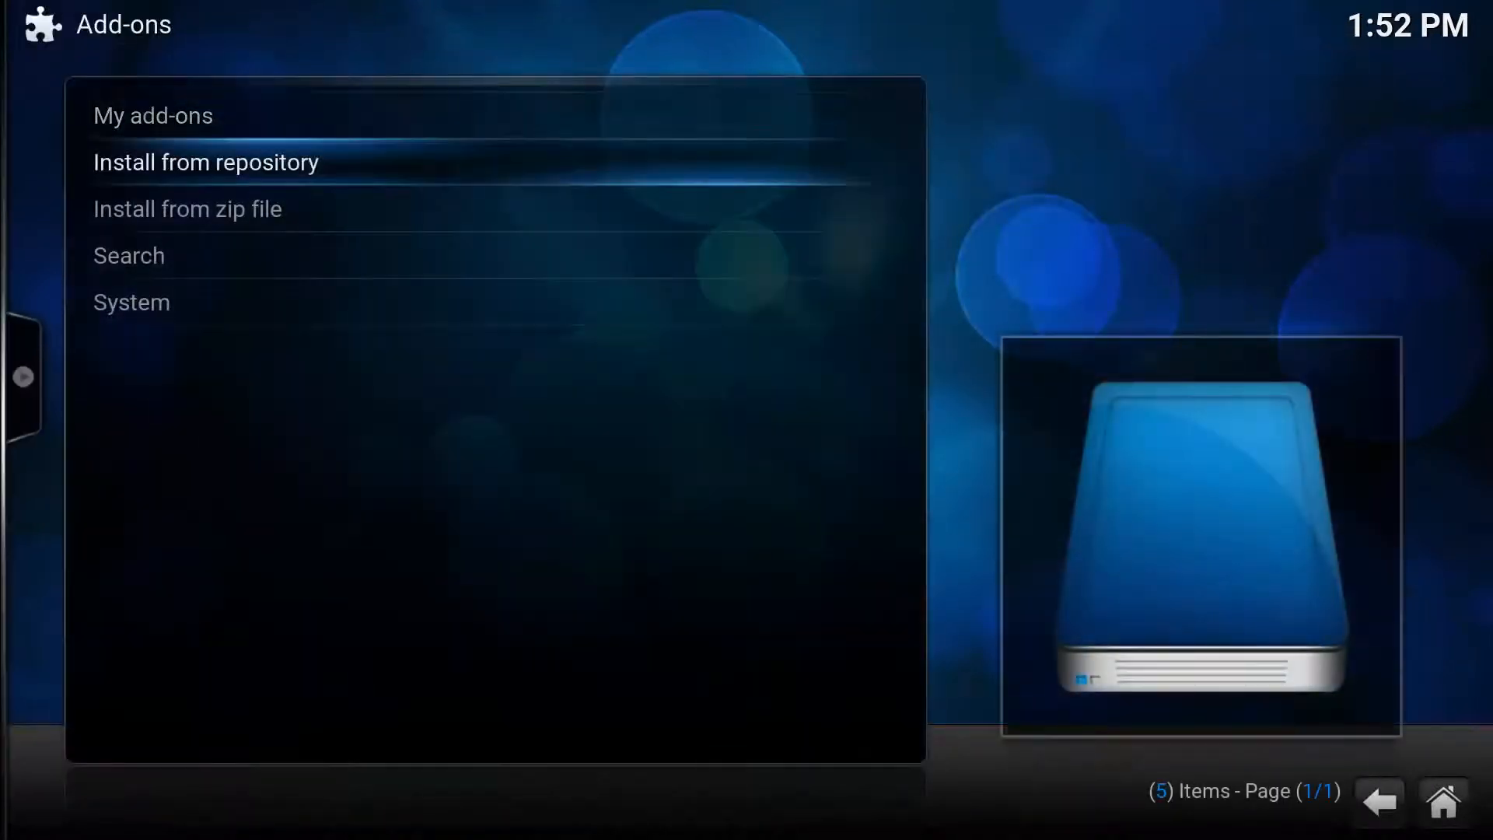
left_click(186, 208)
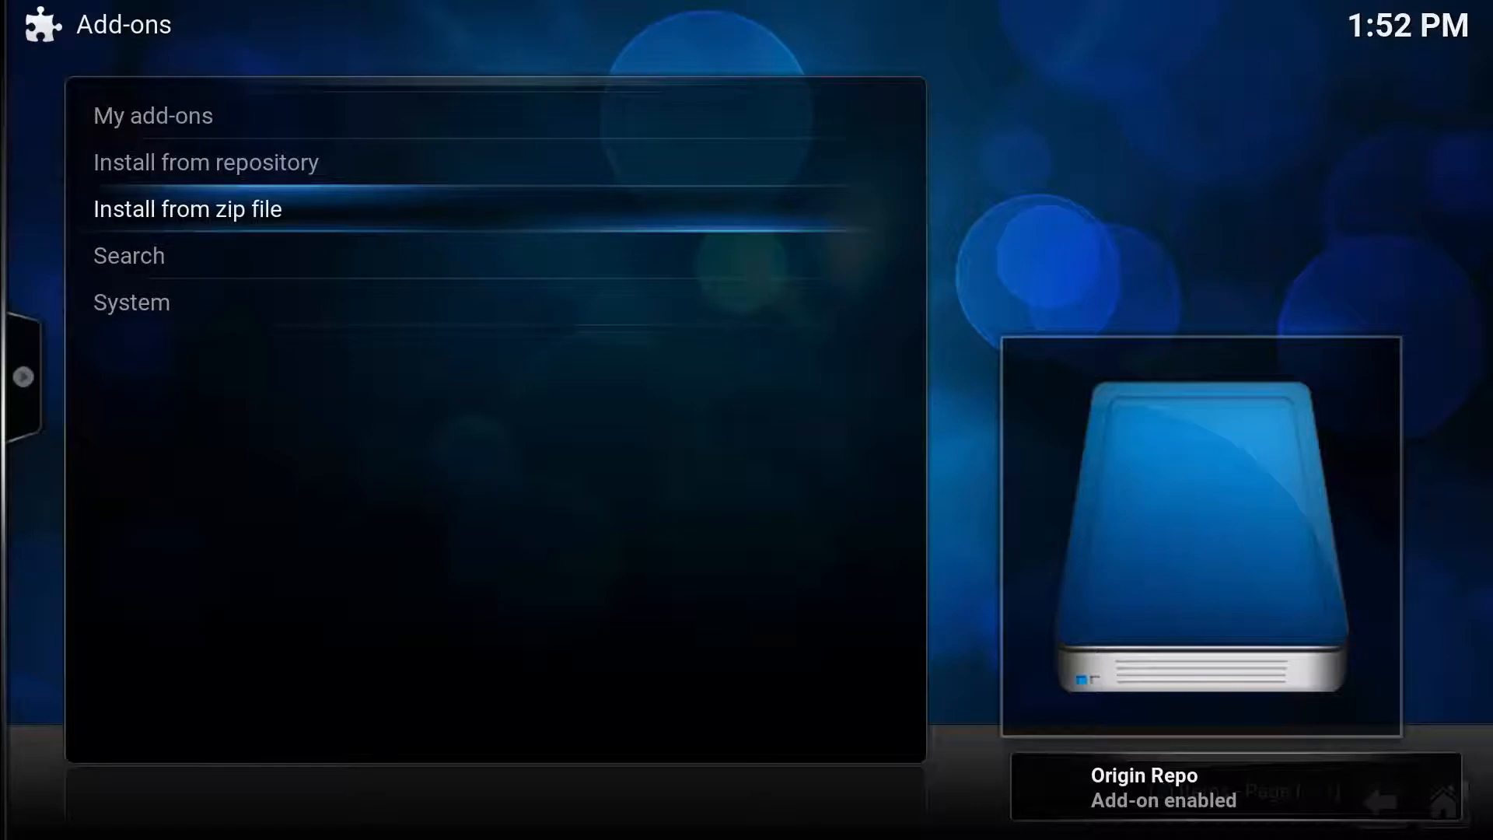
left_click(205, 162)
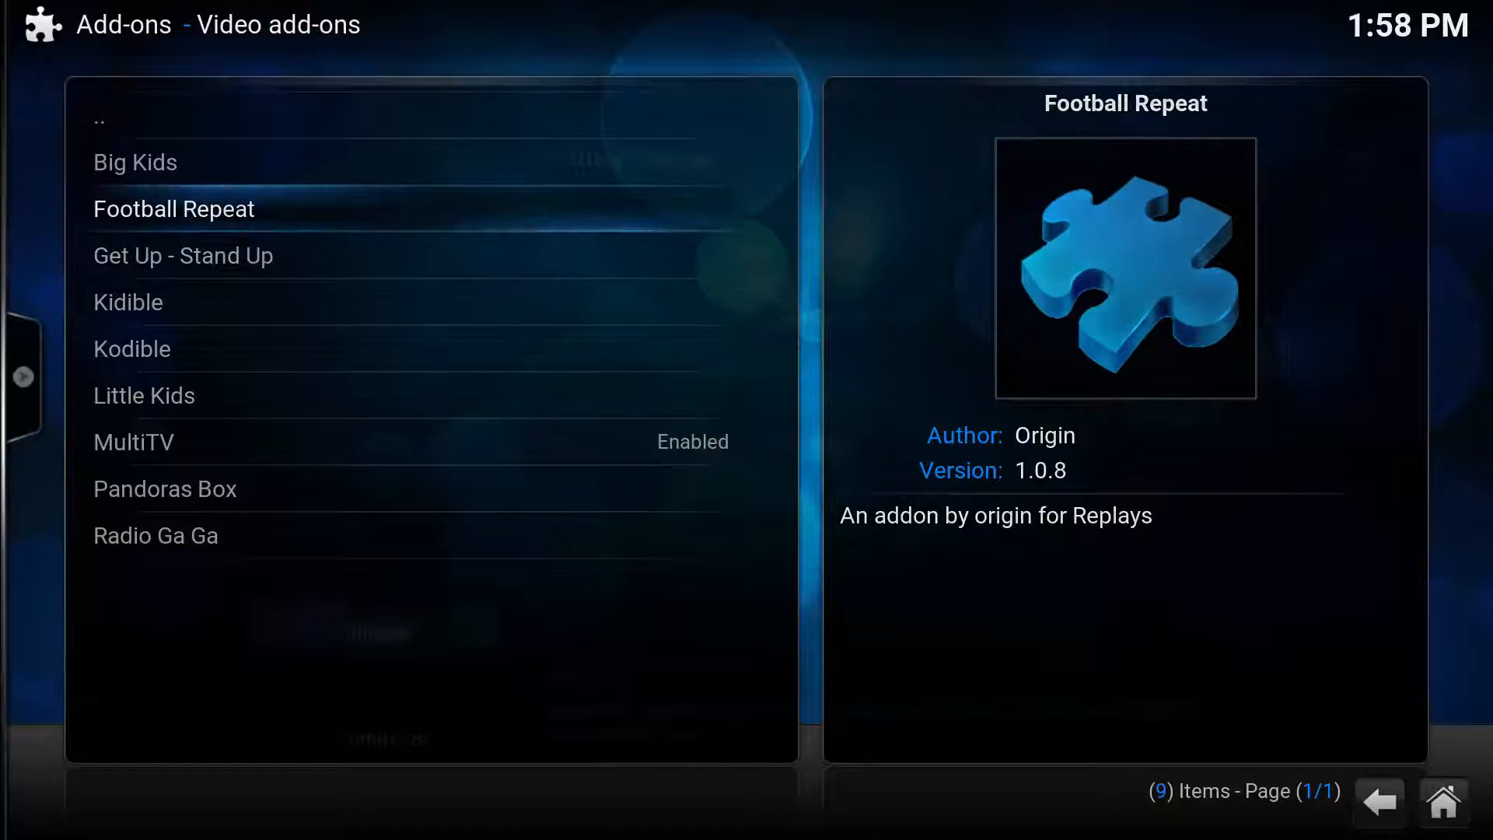
Install Football Repeat from Origin Repo's video add-ons list
left_click(173, 209)
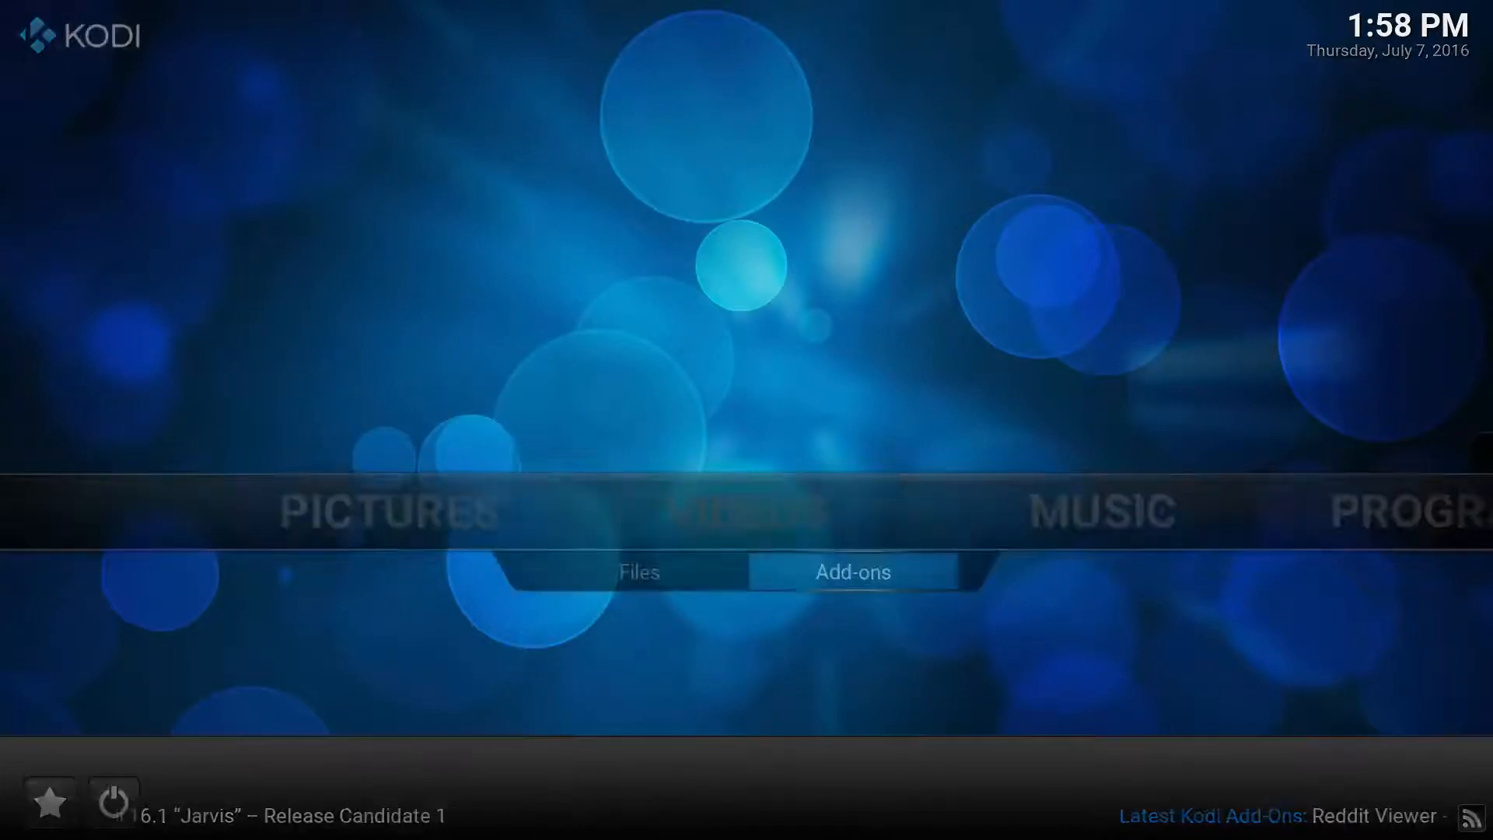
Launch Football Repeat from the video add-ons and open EURO 2016 highlights
left_click(849, 572)
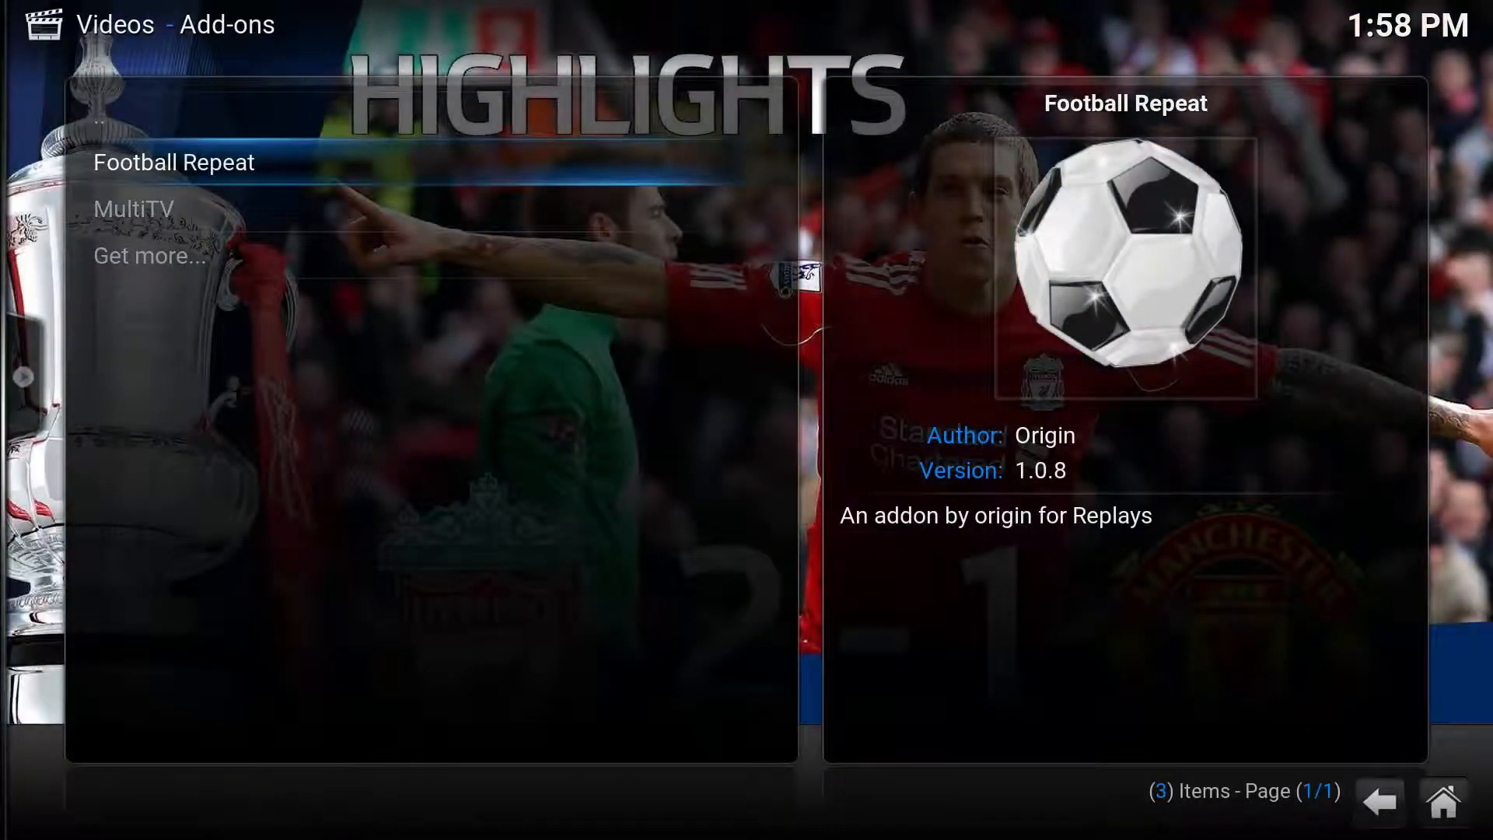
left_click(174, 162)
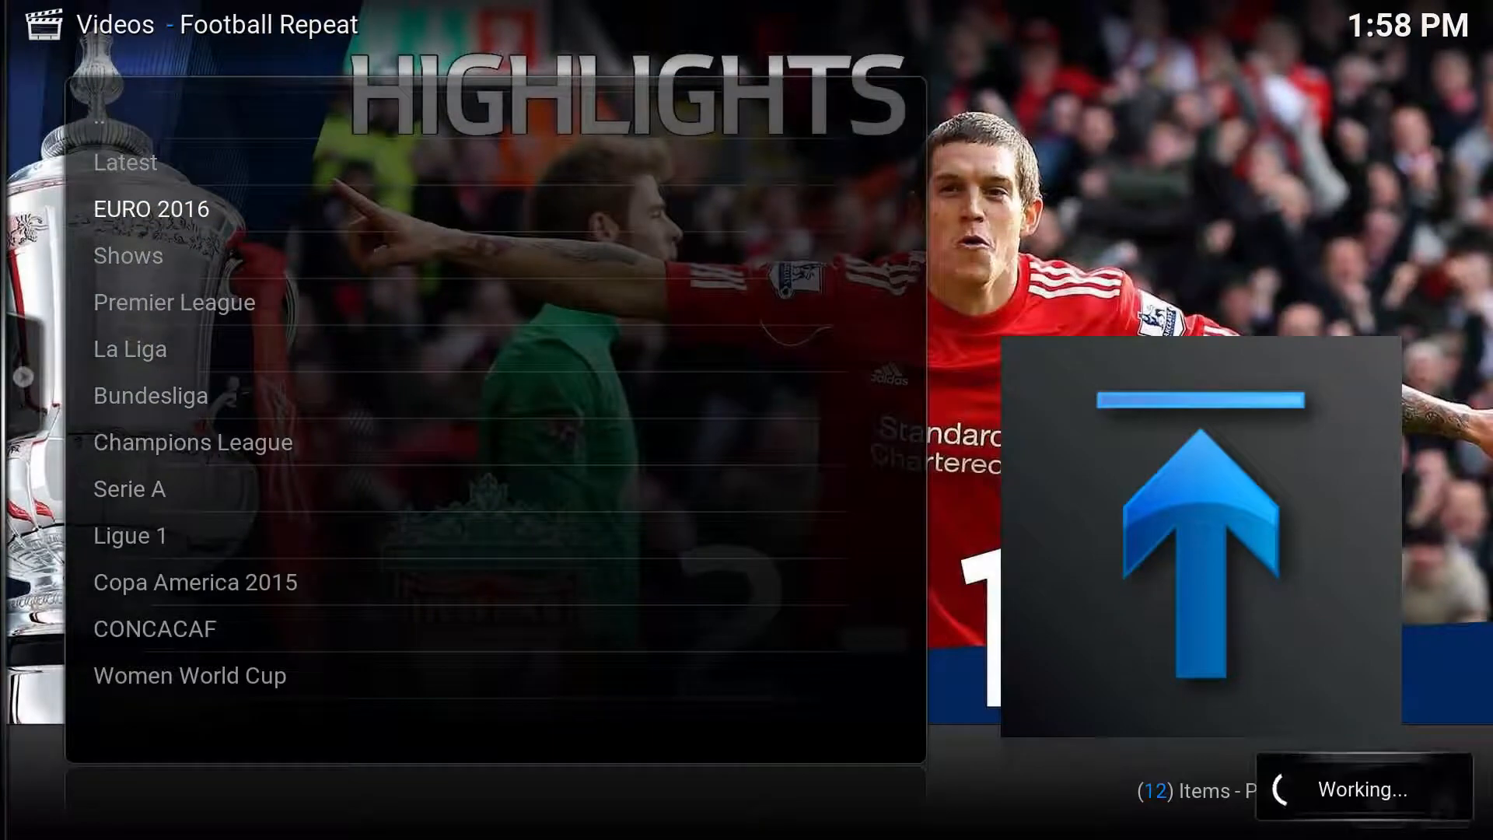
left_click(153, 207)
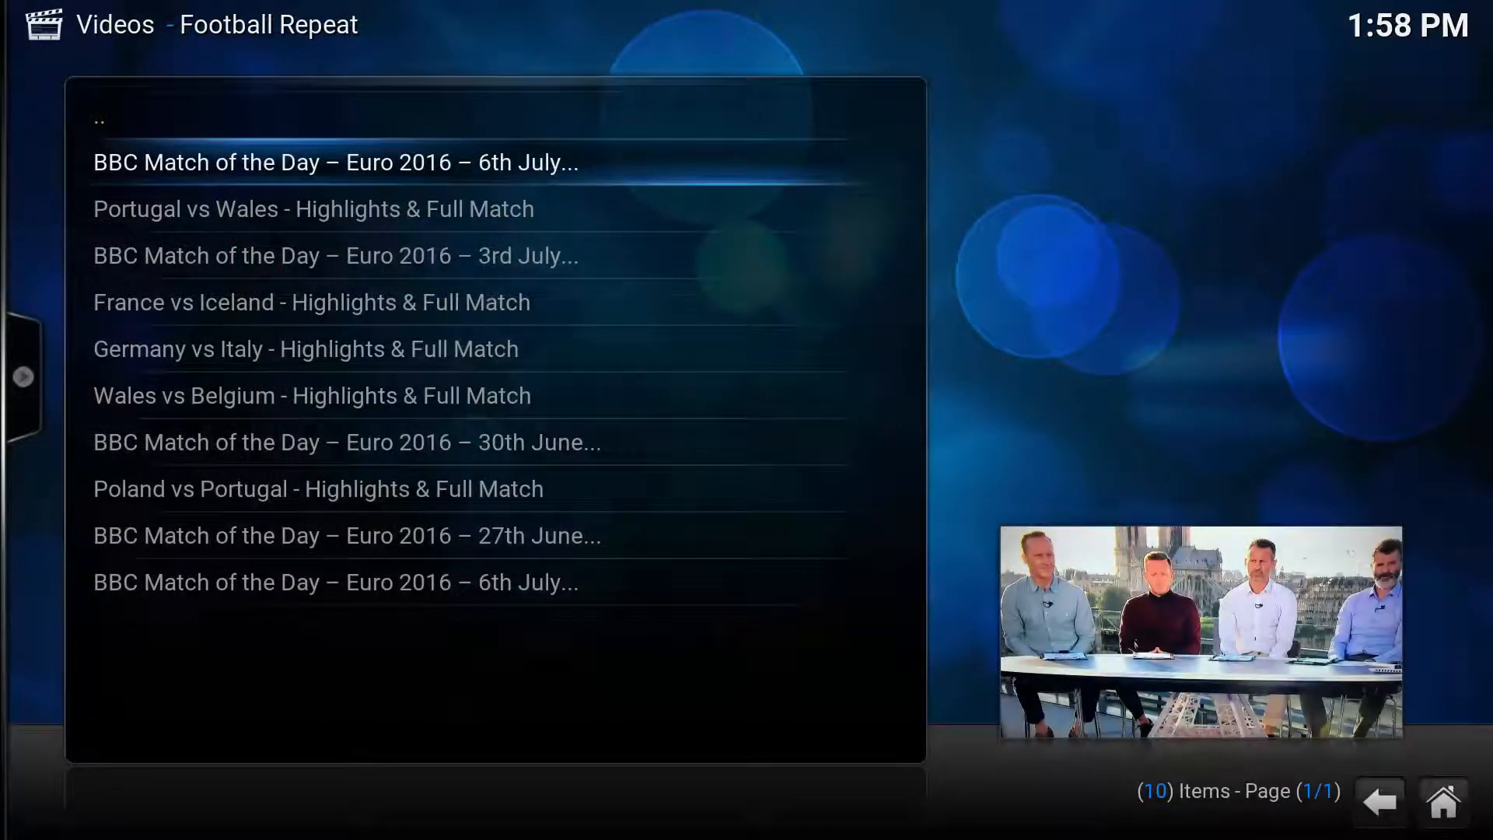
Select the '..' entry to leave the EURO 2016 match list
left_click(334, 162)
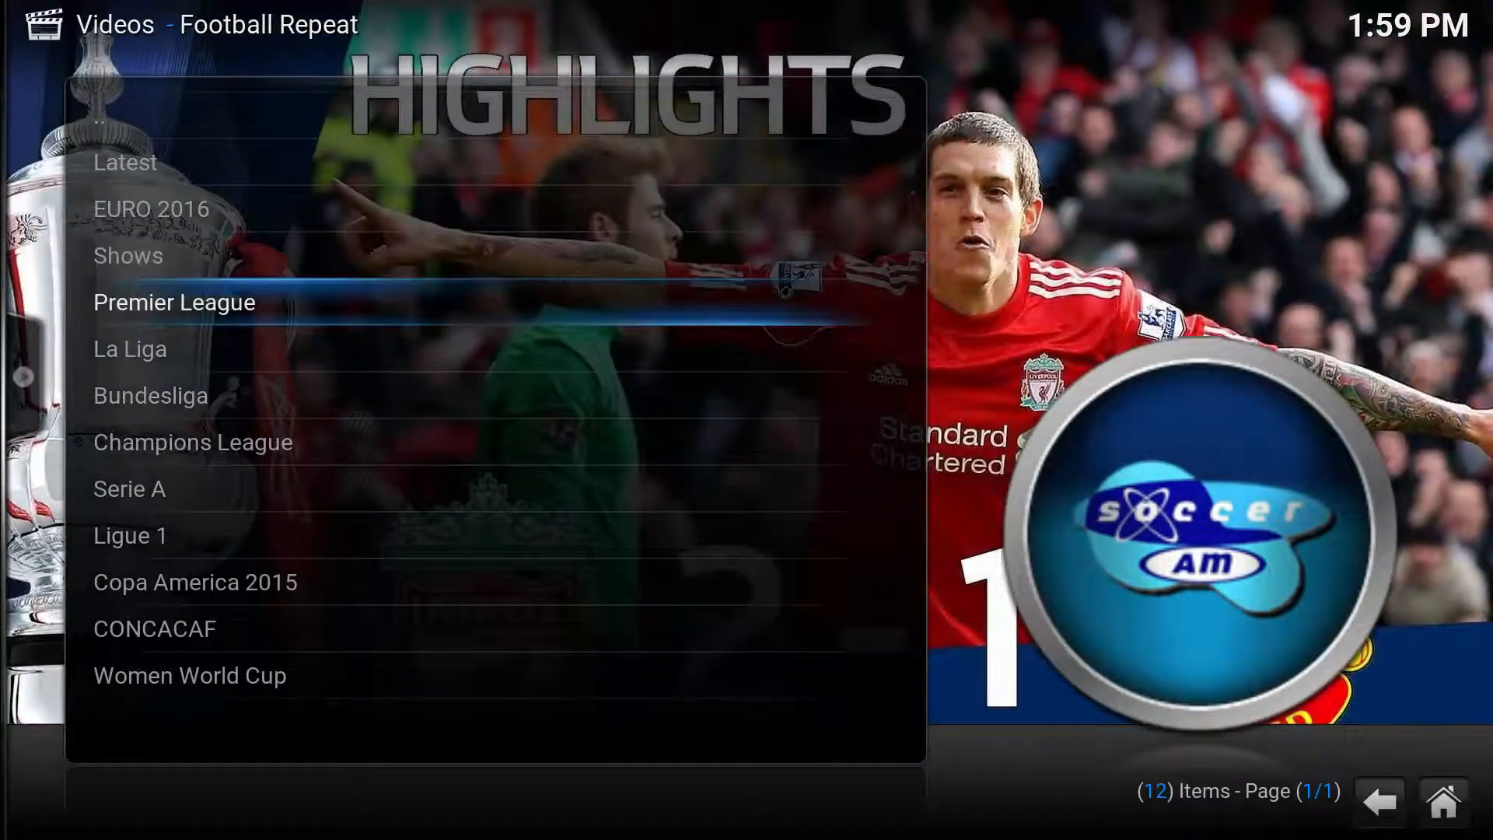
Open the Shows category containing Daily Listings and country sections
left_click(172, 301)
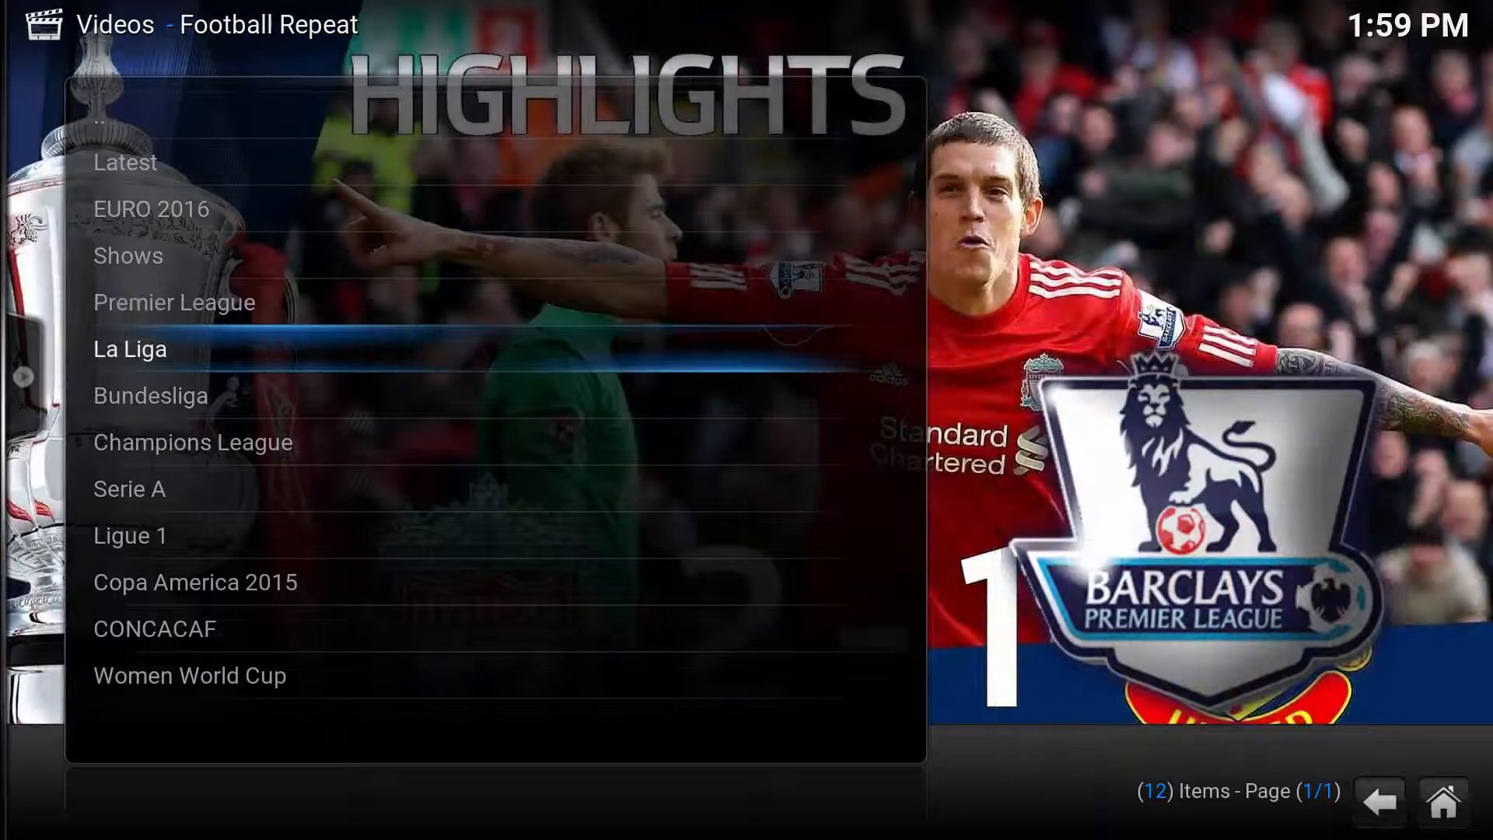
left_click(130, 348)
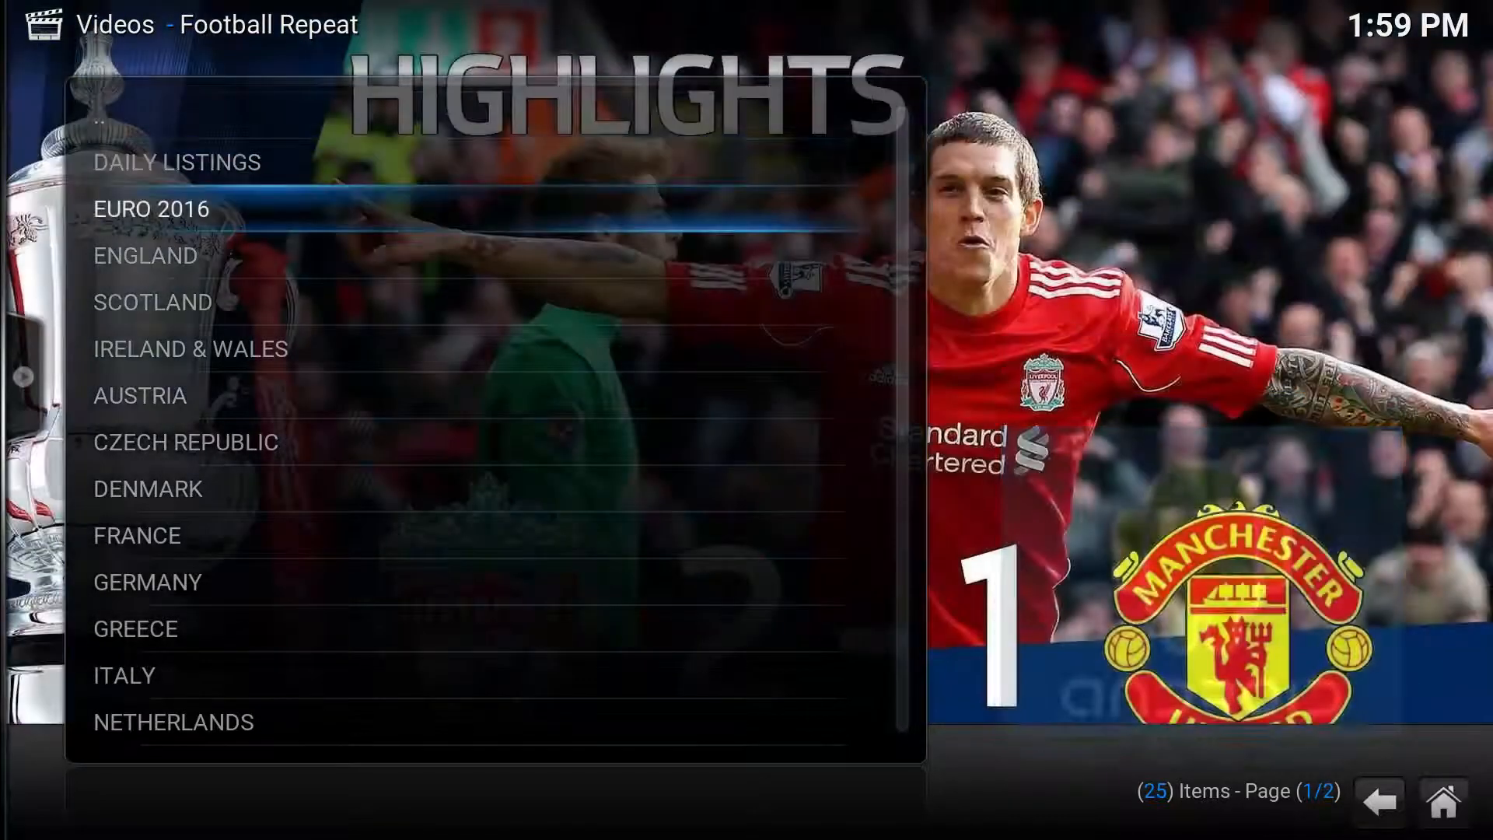
left_click(152, 208)
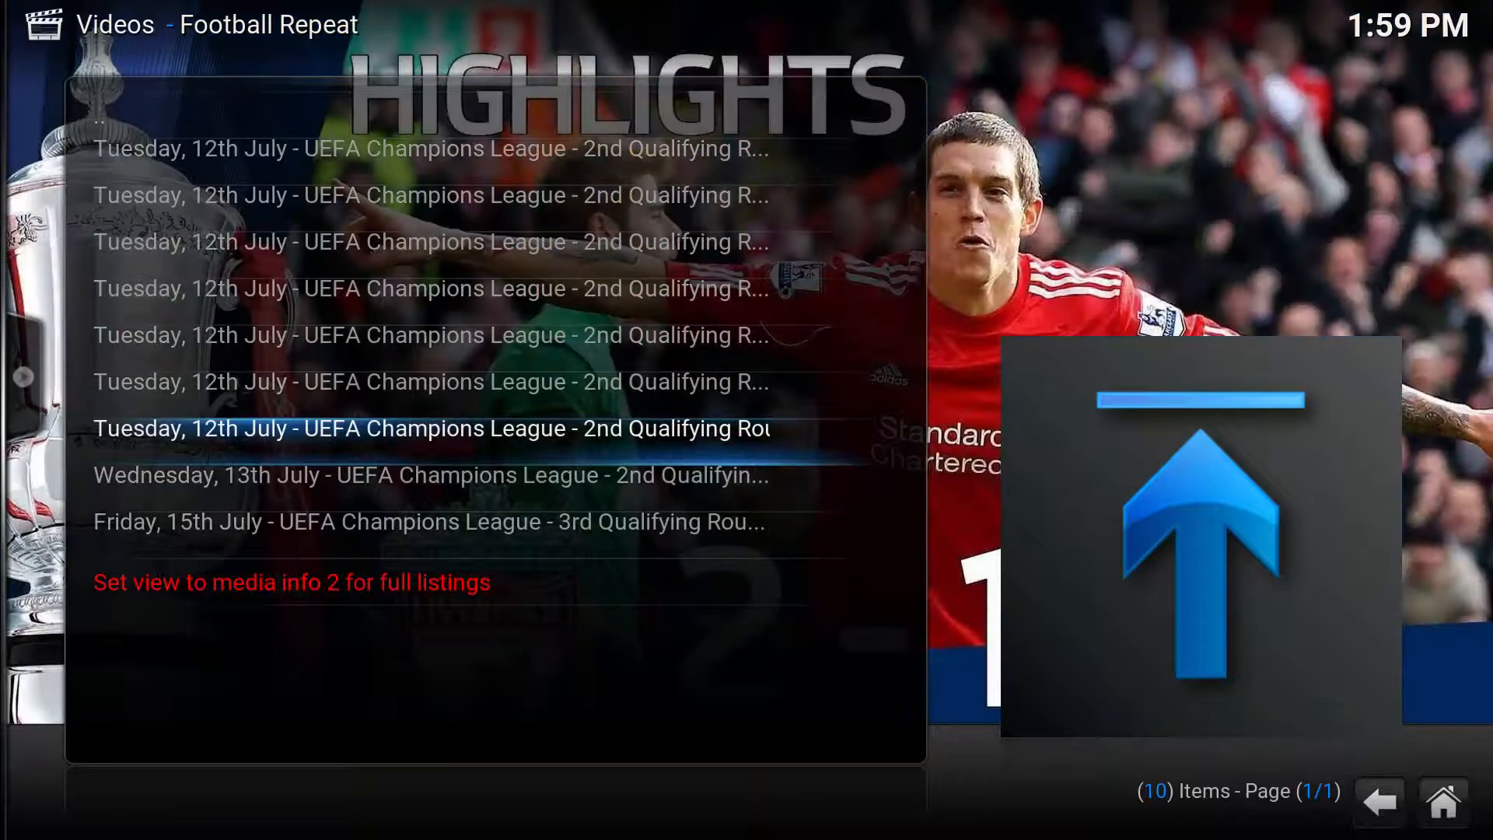
key("Down")
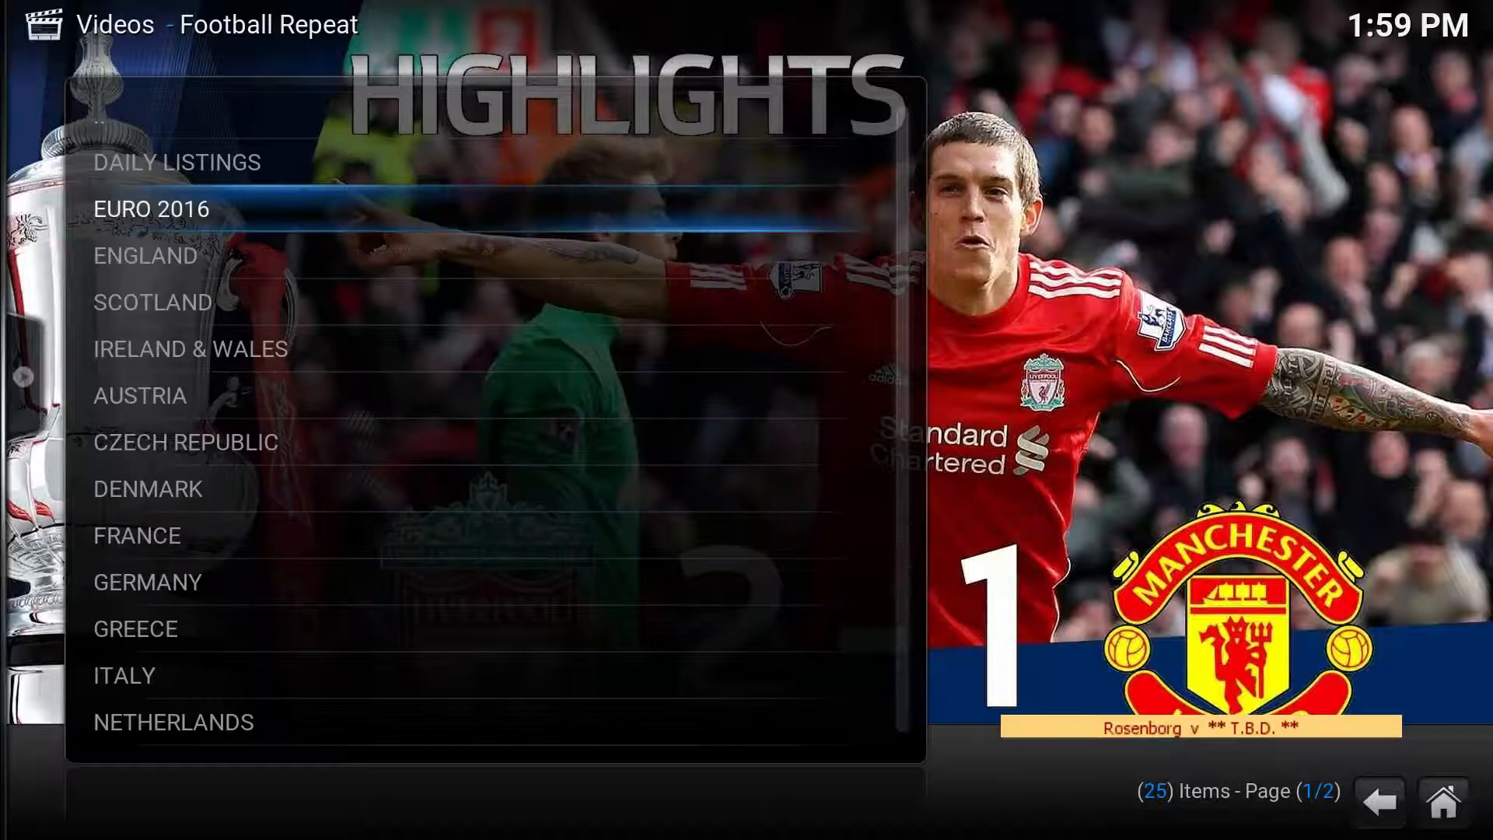
key("Down")
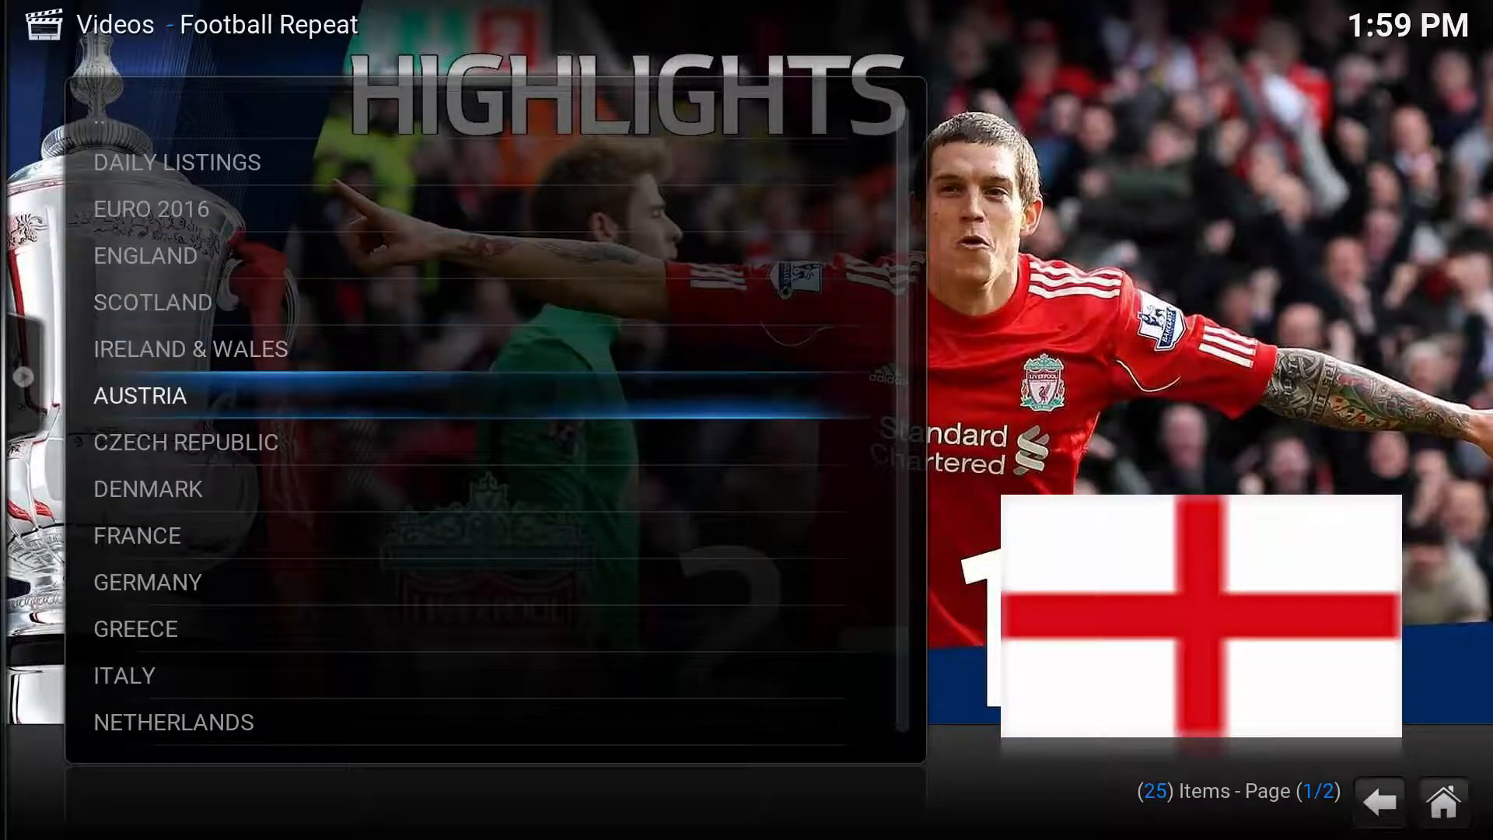
scroll("down", 3)
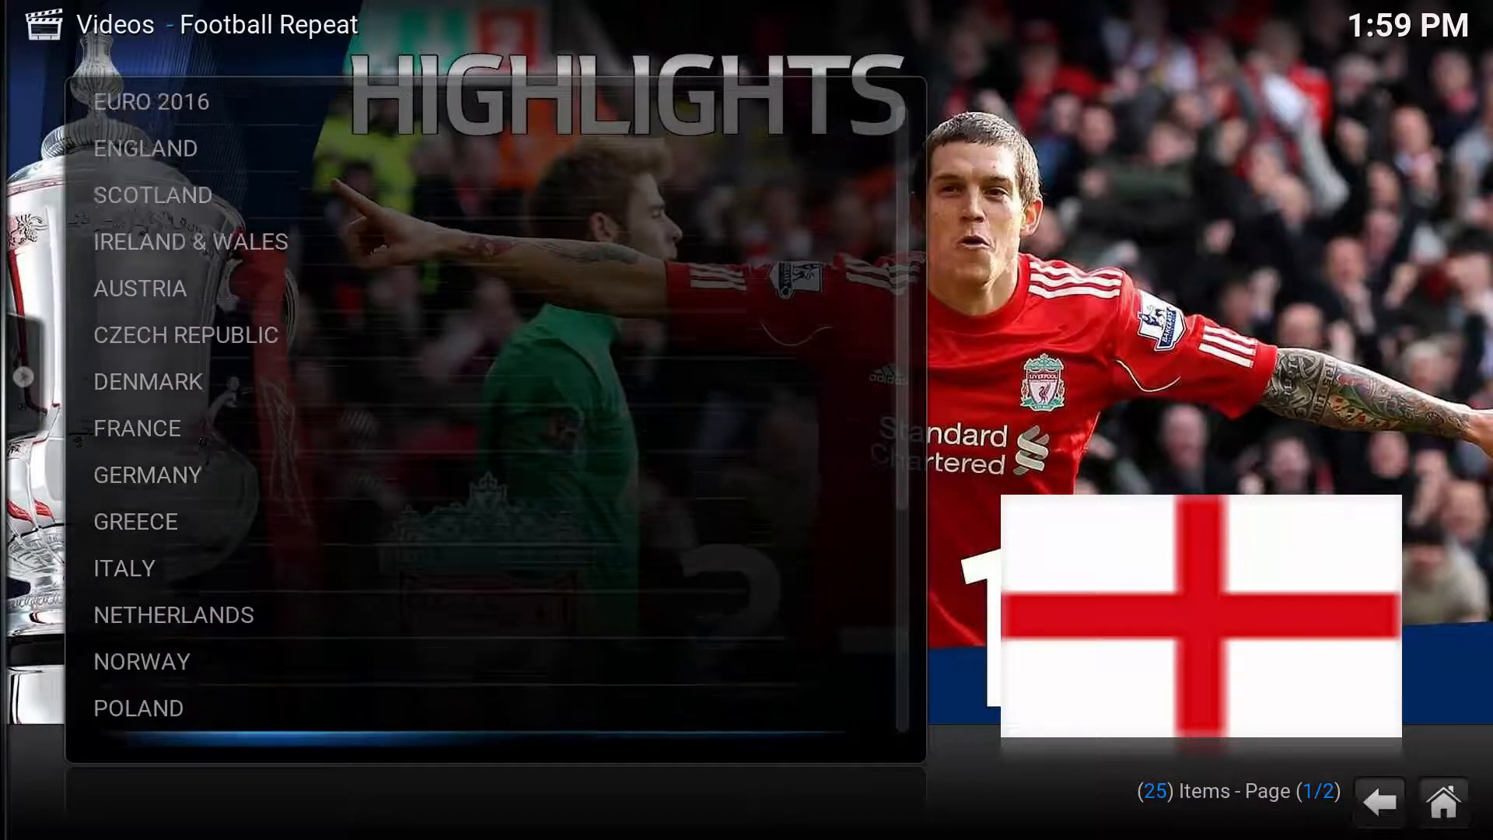